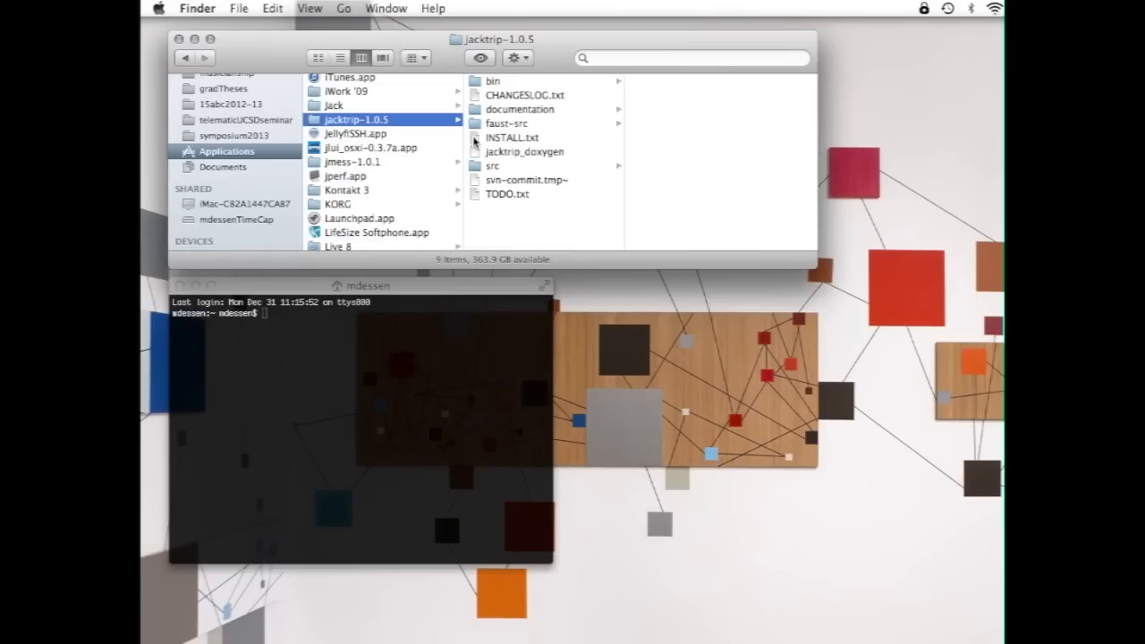
Open INSTALL.txt from jacktrip-1.0.5 in TextEdit and select the 'To install (using Terminal)' section
{"action": "left_click", "coordinate": [512, 136]}
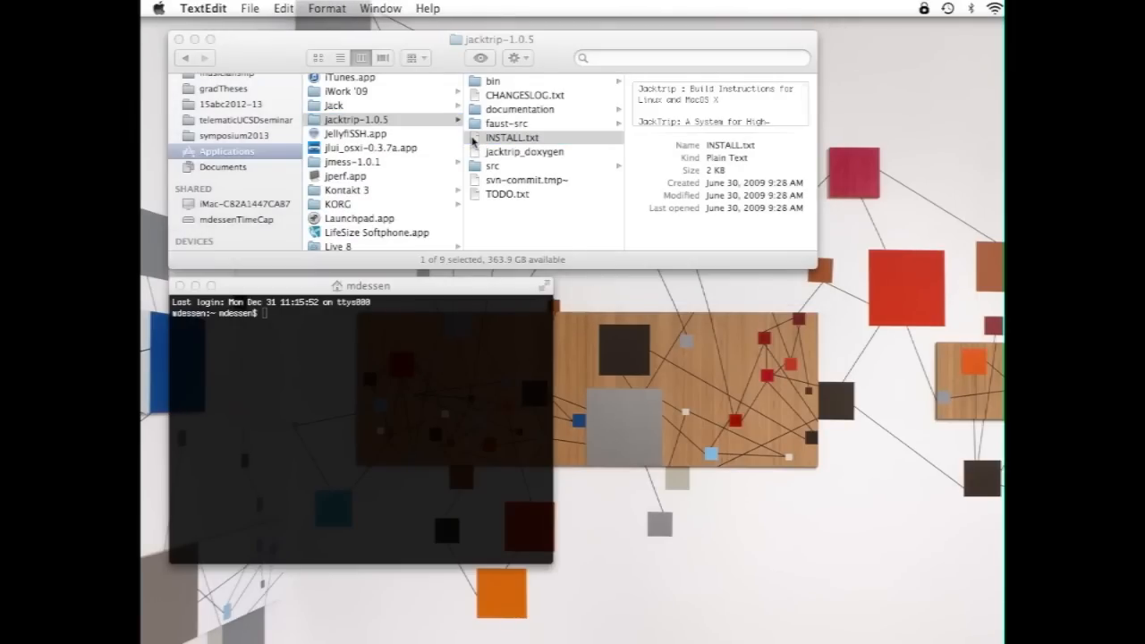
{"action": "double_click", "coordinate": [512, 136]}
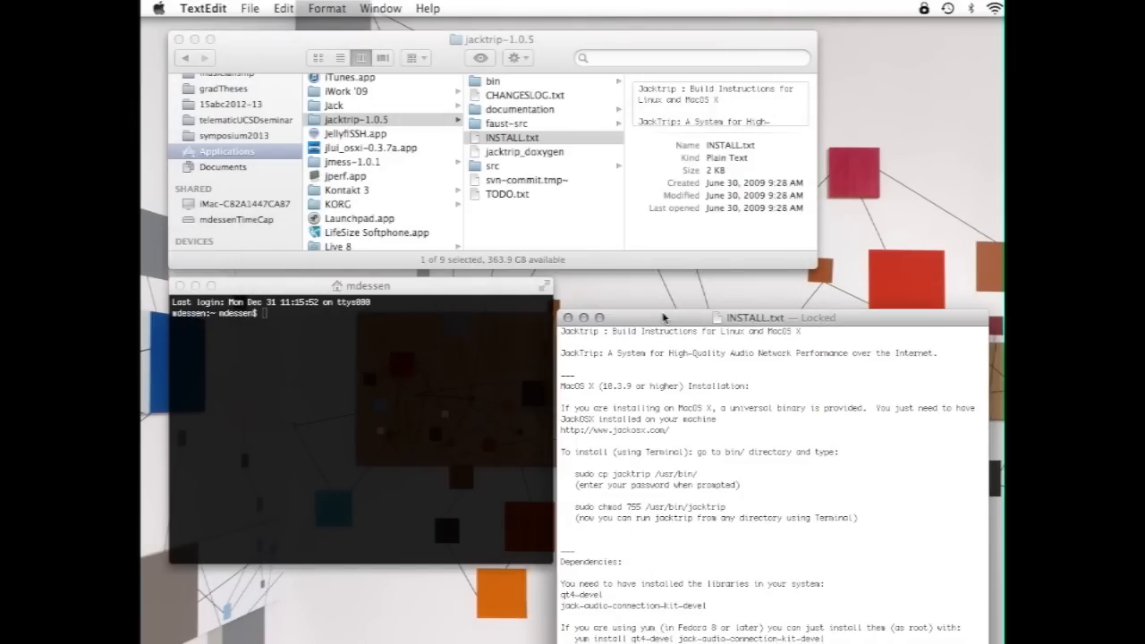
{"action": "left_click_drag", "start_coordinate": [787, 319], "coordinate": [787, 279]}
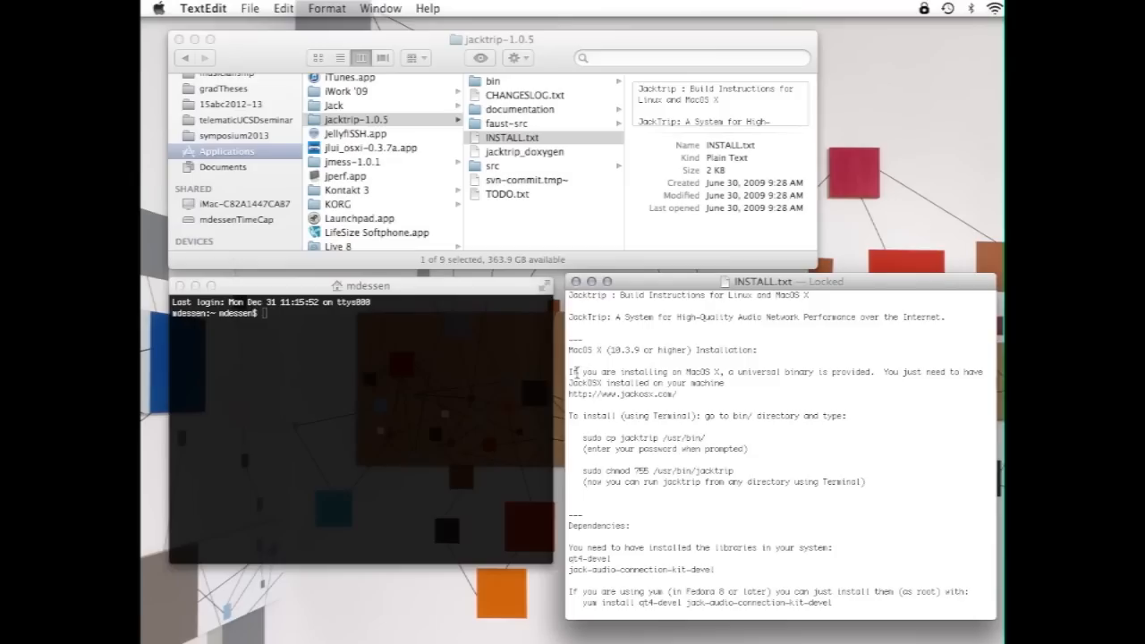
{"action": "mouse_move", "coordinate": [570, 416]}
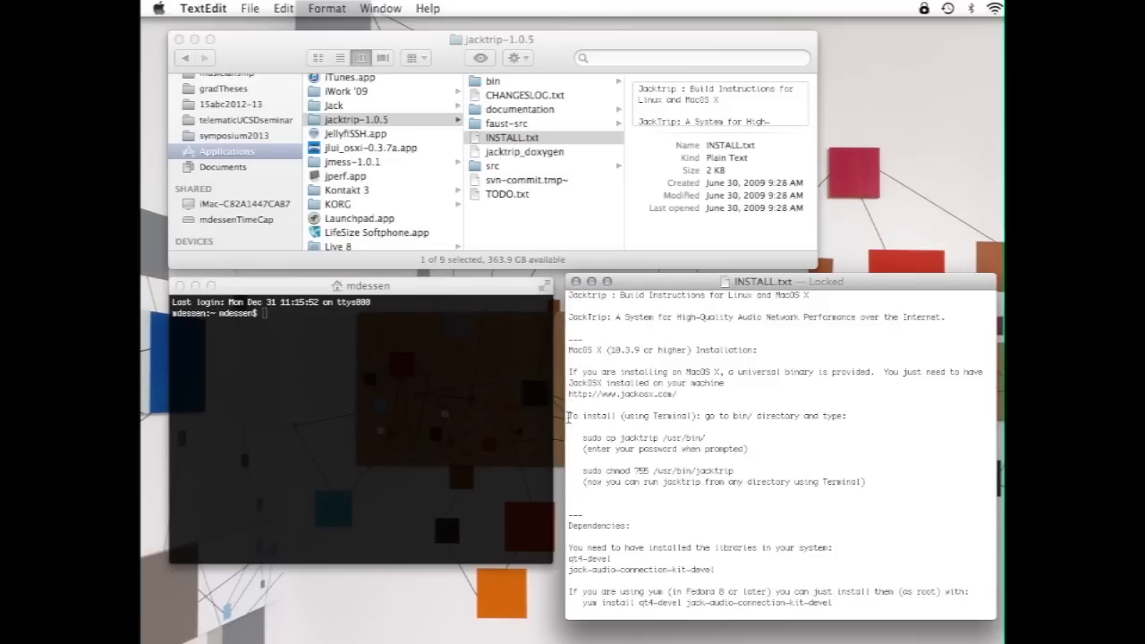
{"action": "left_click_drag", "start_coordinate": [569, 416], "coordinate": [866, 483]}
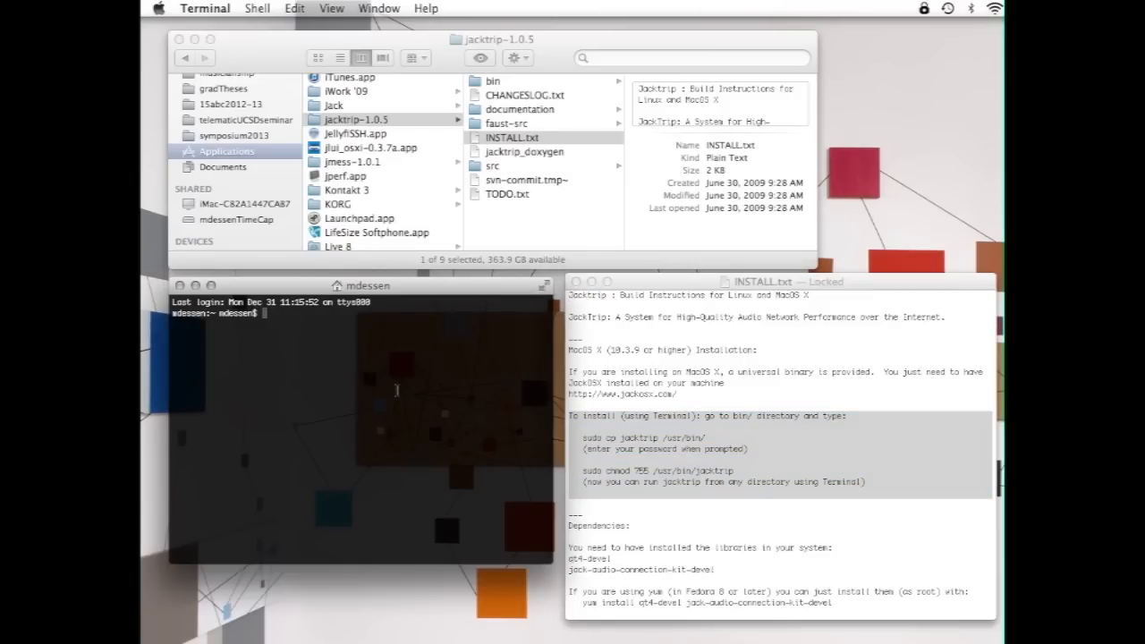
cd into /Applications/jacktrip-1.0.5/bin and list it to show the jacktrip binary
{"action": "type", "text": "cd"}
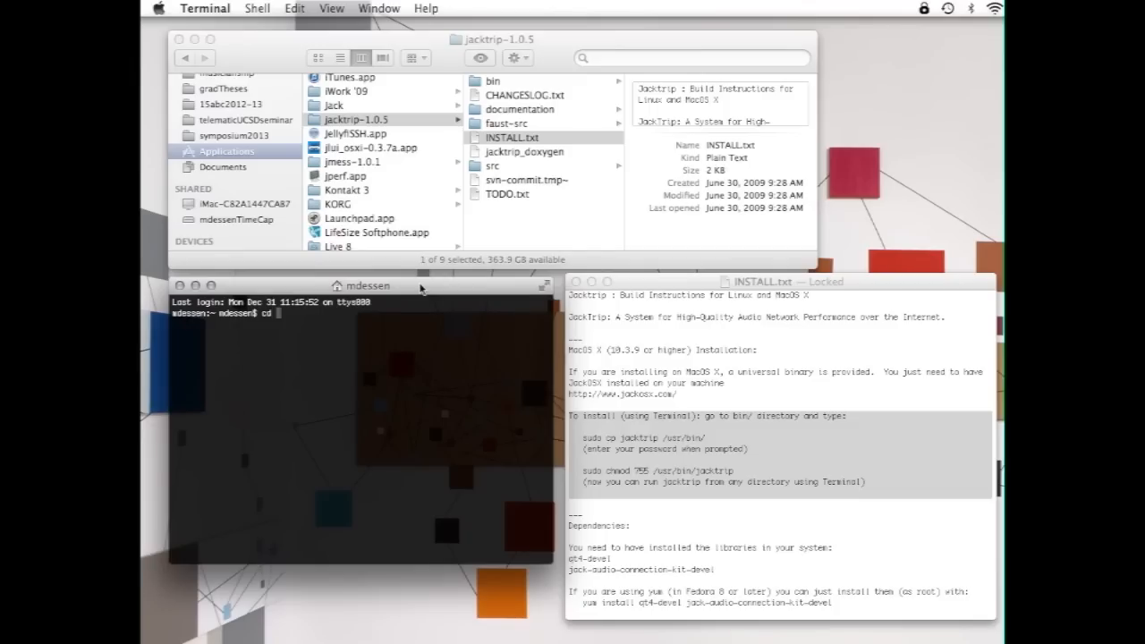
{"action": "mouse_move", "coordinate": [315, 122]}
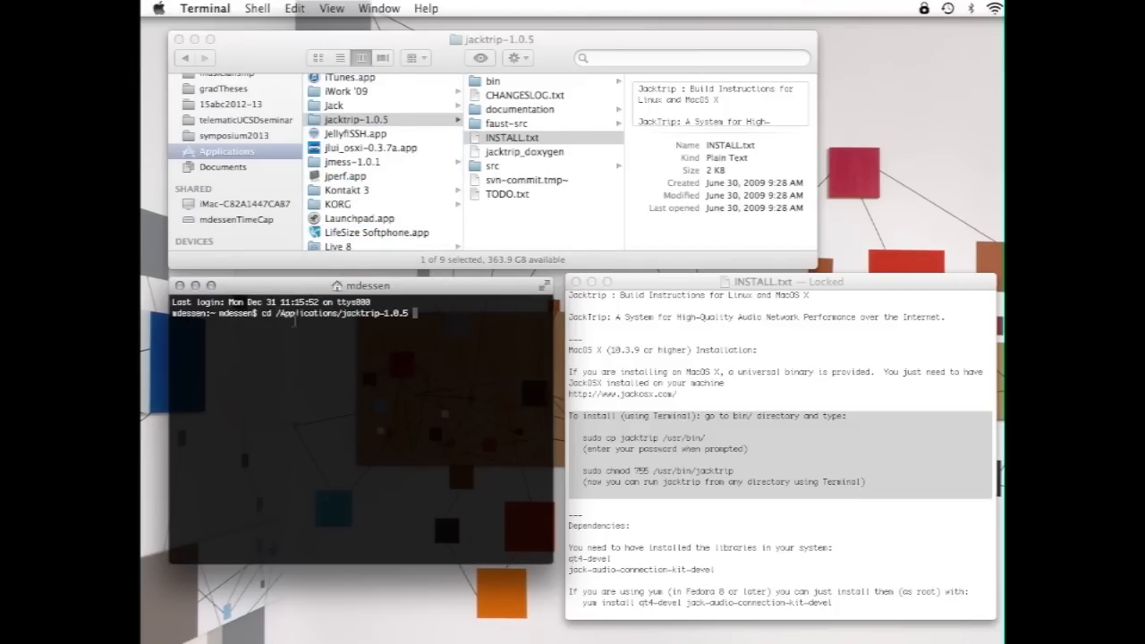
{"action": "key", "text": "Return"}
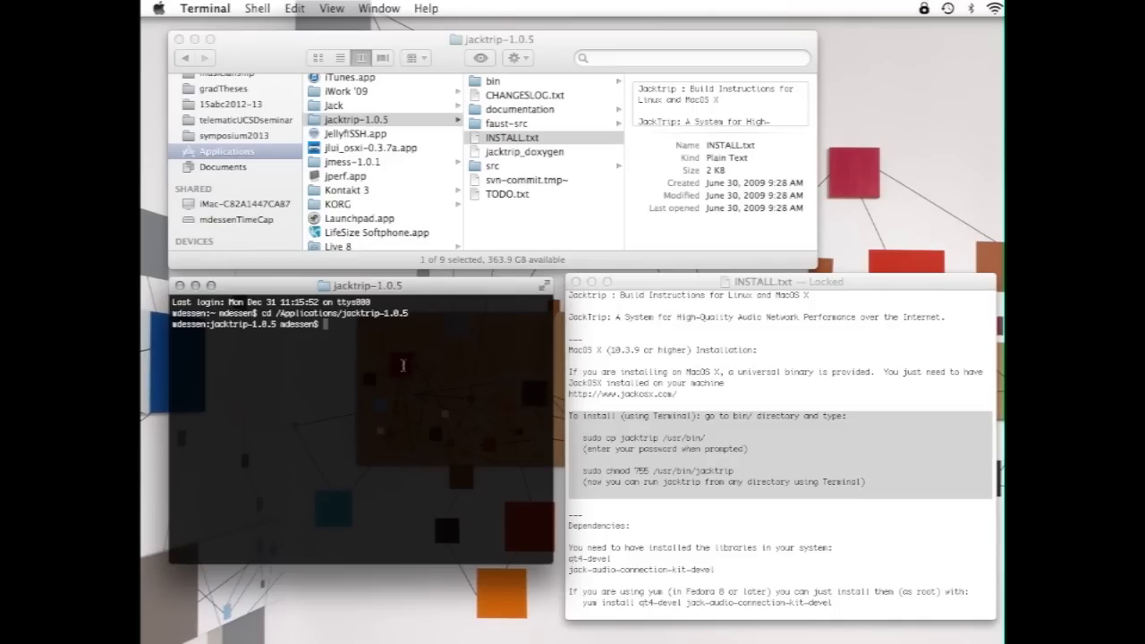
{"action": "mouse_move", "coordinate": [290, 343]}
{"action": "type", "text": "ls"}
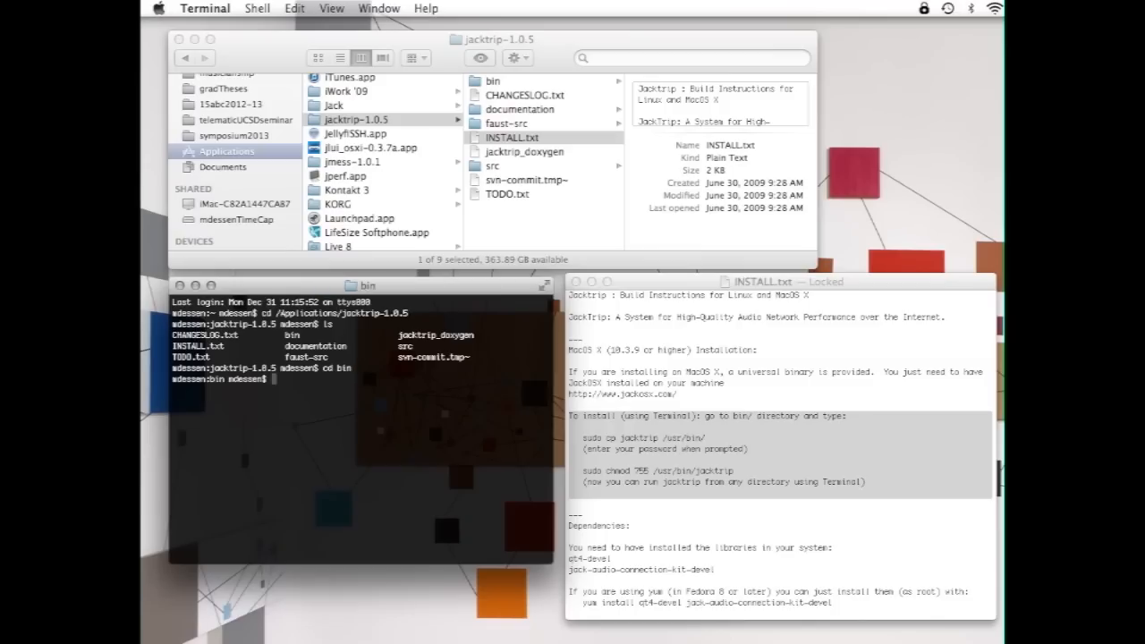
{"action": "key", "text": "Return"}
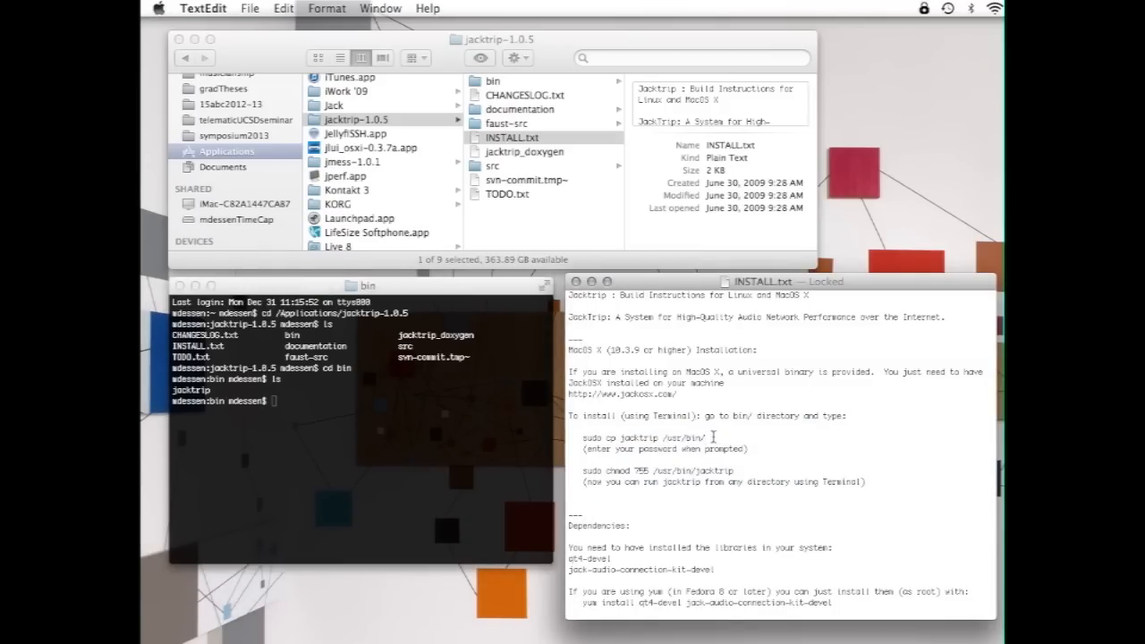
Copy 'sudo cp jacktrip /usr/bin/' from the instructions and paste it at the Terminal prompt
{"action": "triple_click", "coordinate": [642, 436]}
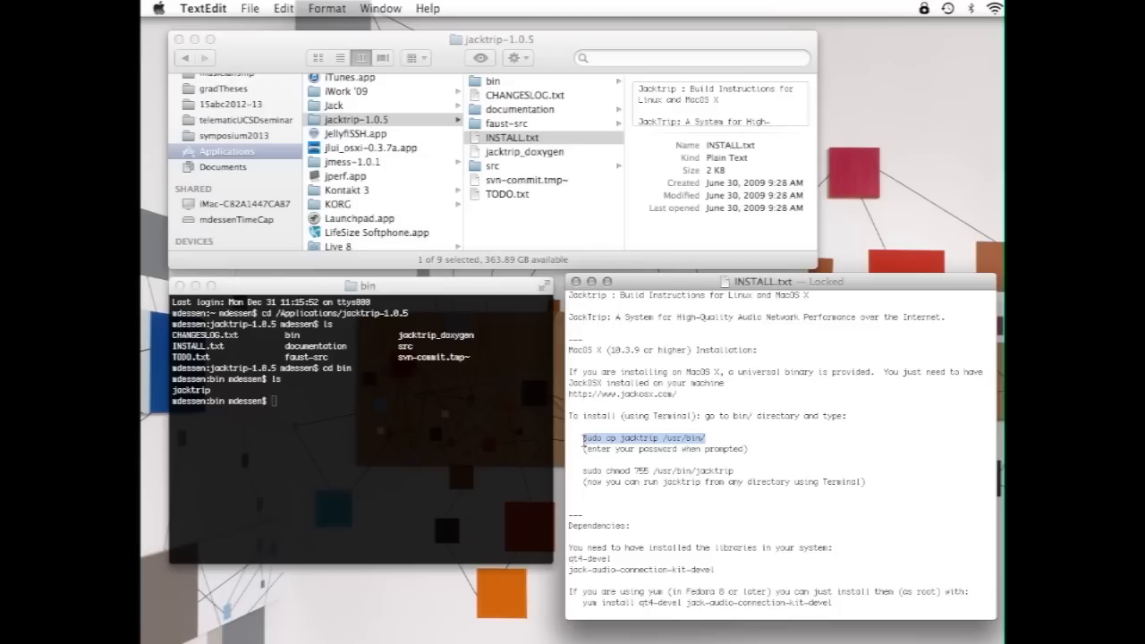
{"action": "mouse_move", "coordinate": [474, 429]}
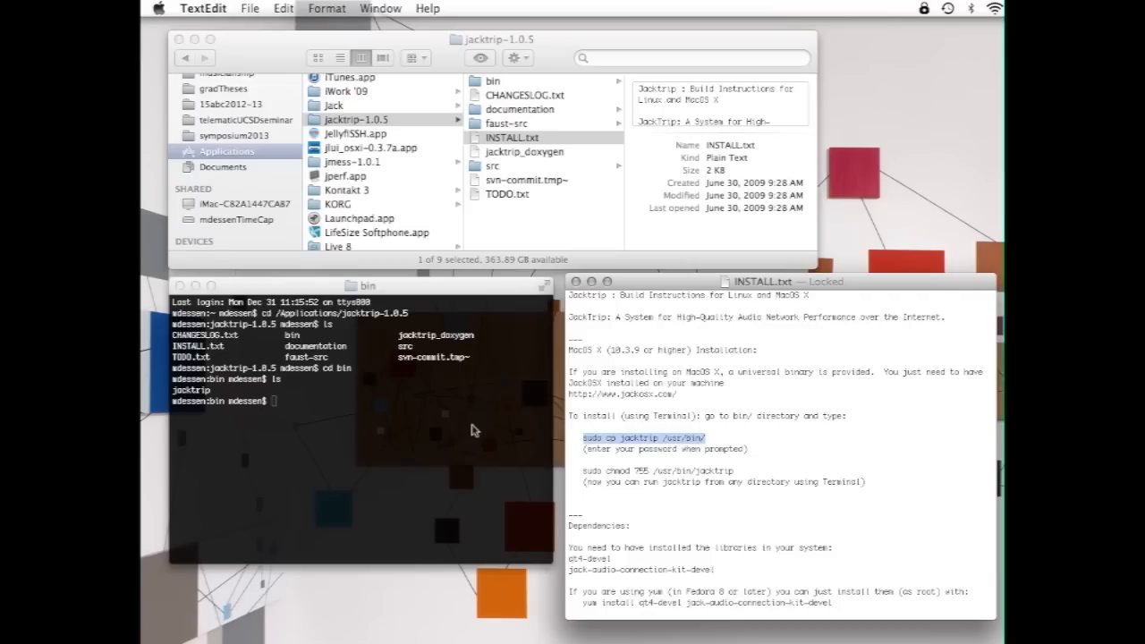
{"action": "type", "text": "sudo cp jacktrip /usr/bin/"}
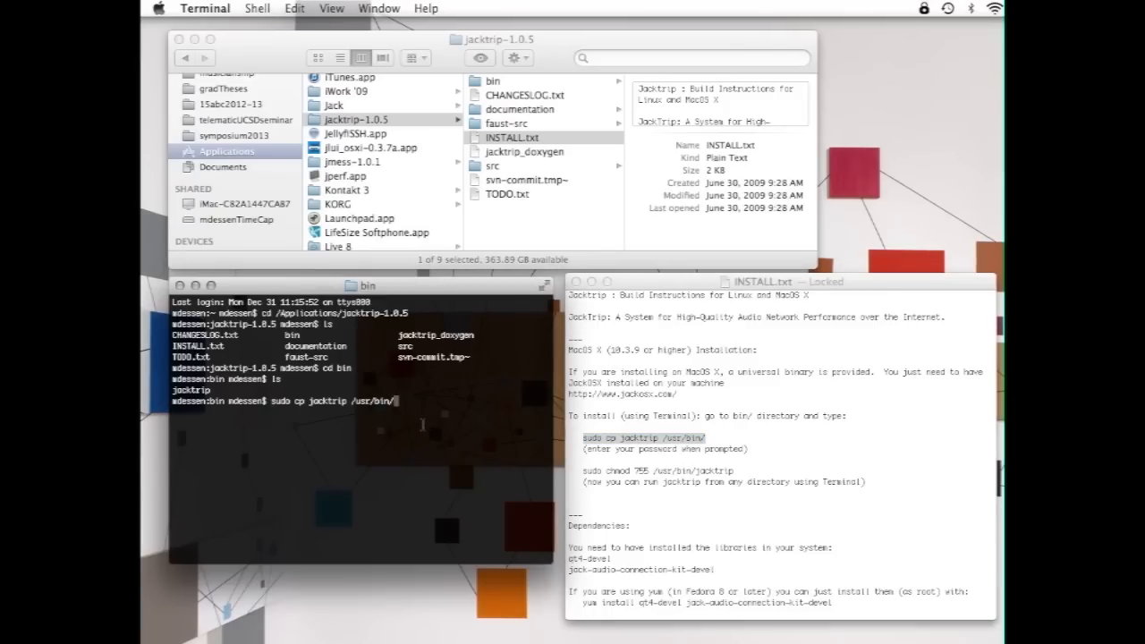
Run the copy to /usr/bin/, enter 'sudo chmod 755 /usr/bin/jacktrip', then exit the shell
{"action": "key", "text": "Return"}
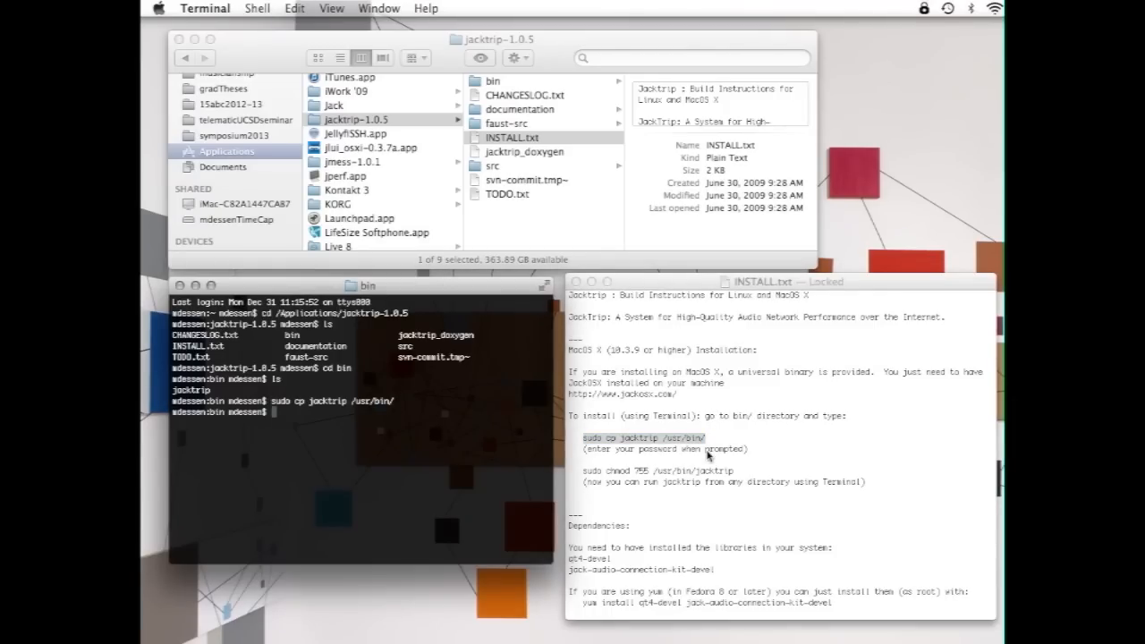
{"action": "mouse_move", "coordinate": [724, 472]}
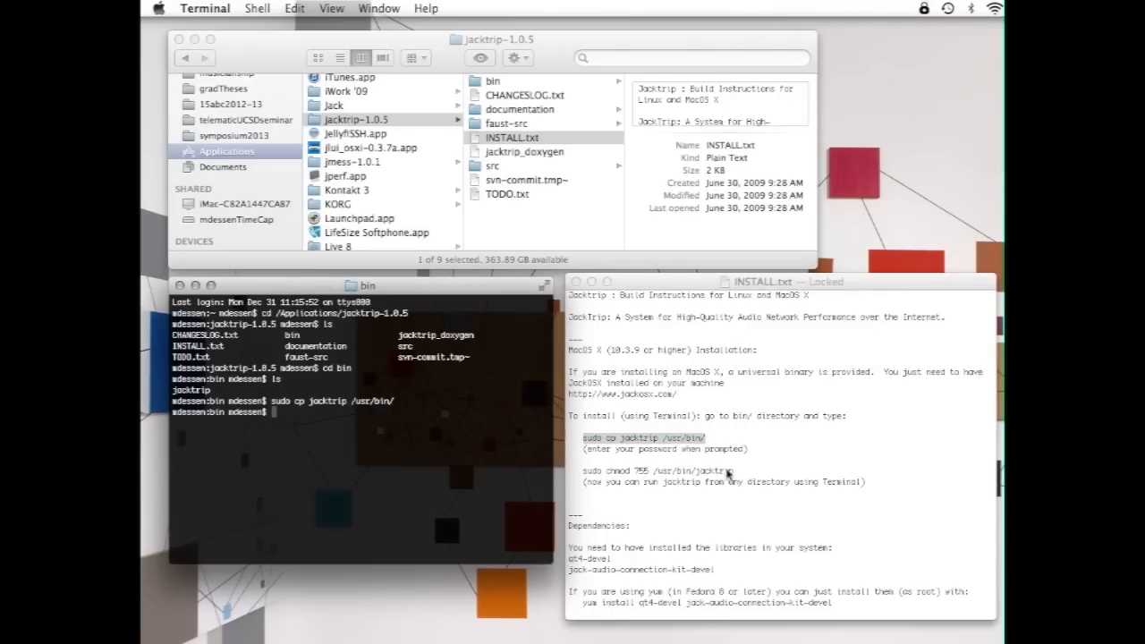
{"action": "double_click", "coordinate": [659, 470]}
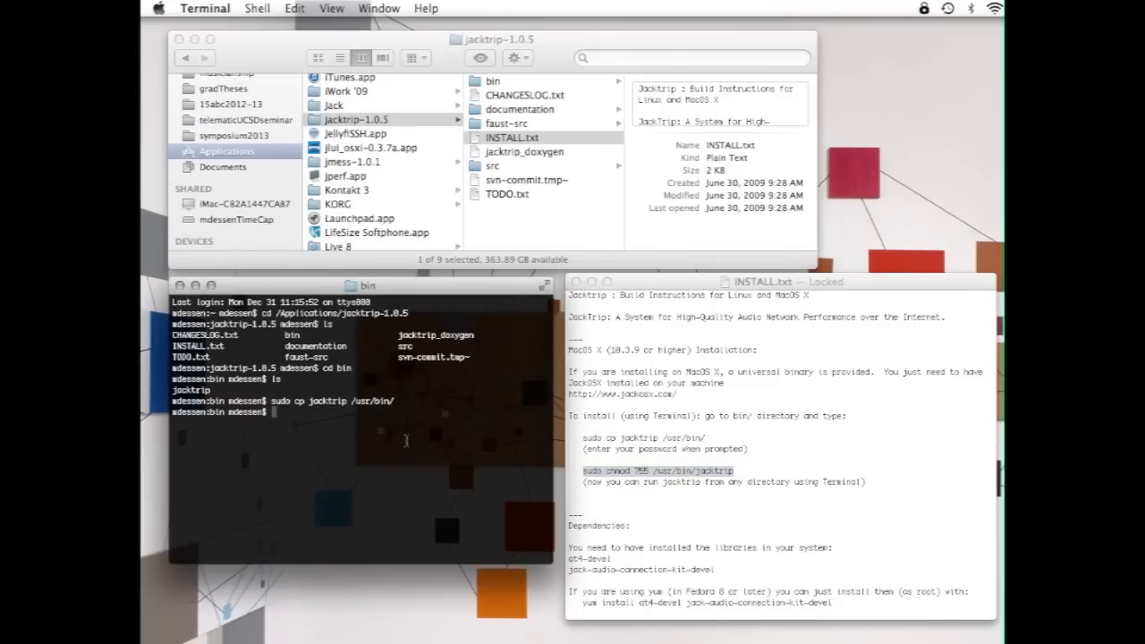
{"action": "key", "text": "Return"}
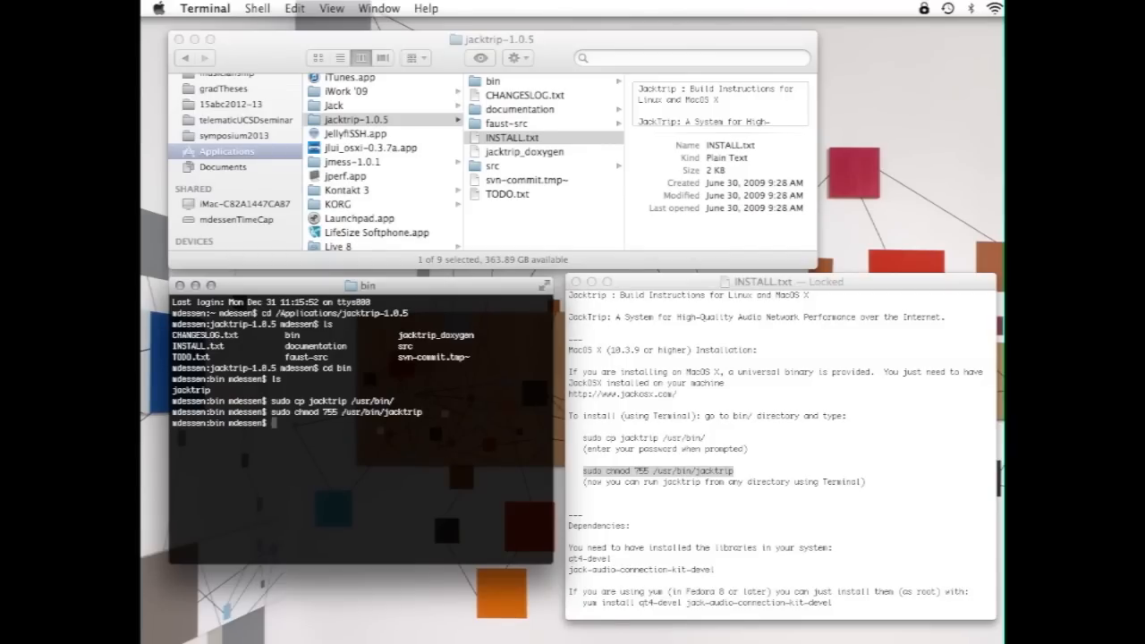
{"action": "type", "text": "exit"}
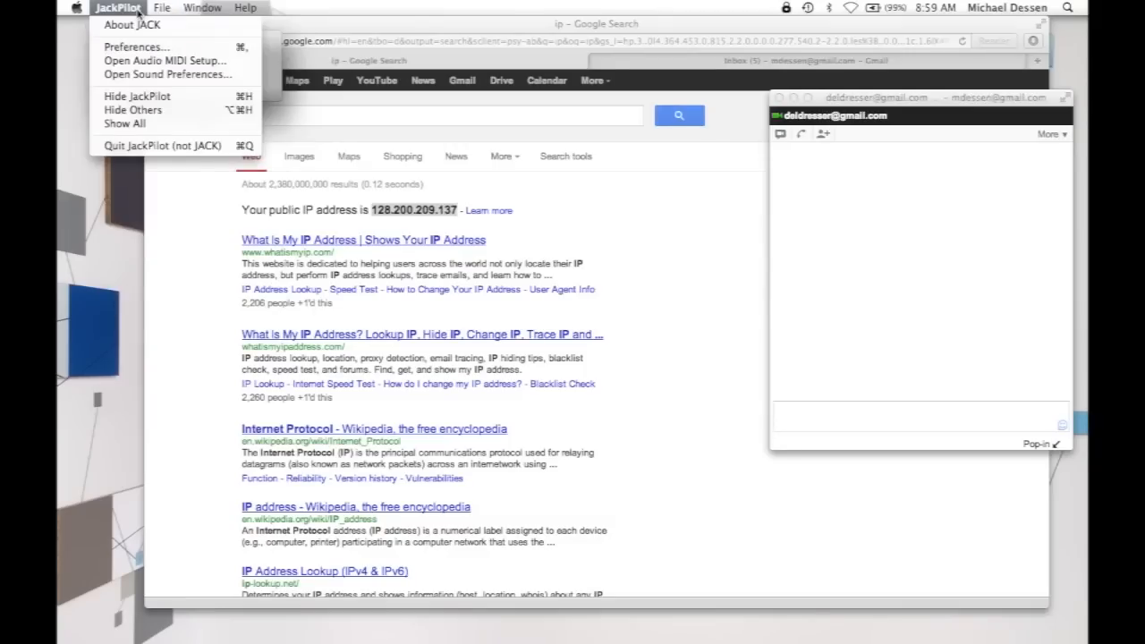
Save JACK preferences with PreSonus FIREBOX as input and output and buffer size 128
{"action": "left_click", "coordinate": [136, 47]}
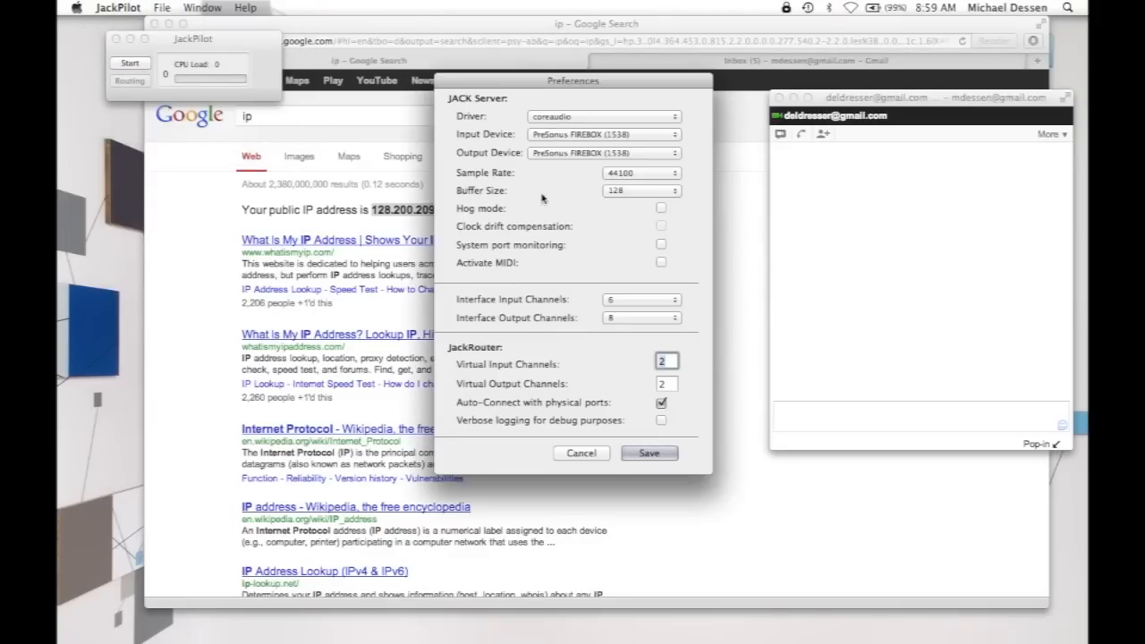
{"action": "mouse_move", "coordinate": [677, 147]}
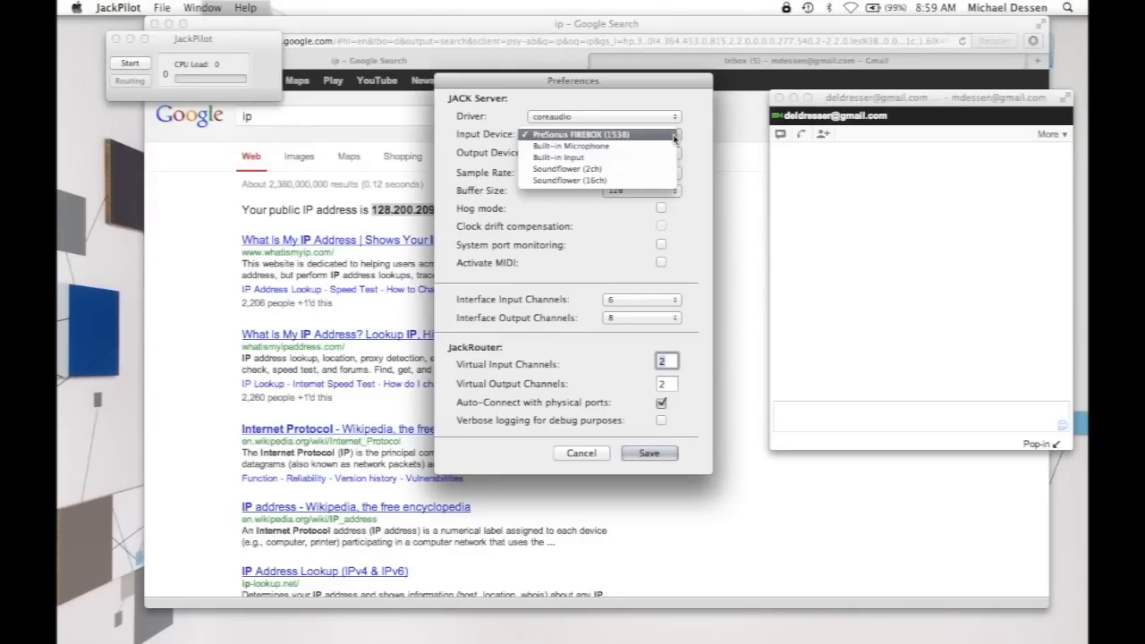
{"action": "left_click", "coordinate": [576, 135]}
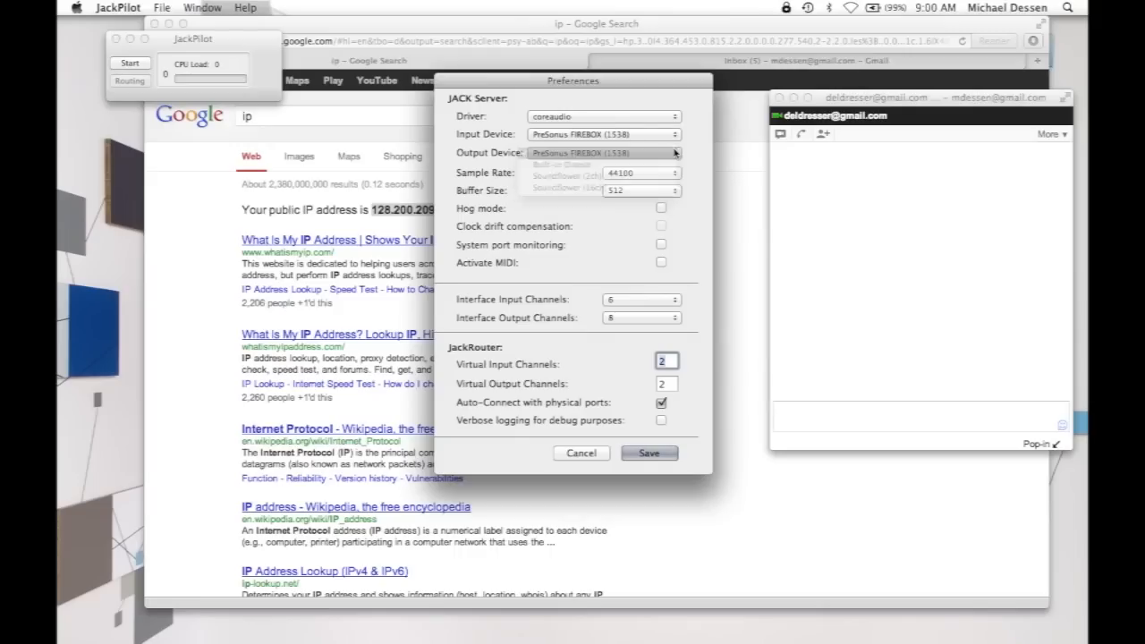
{"action": "left_click", "coordinate": [641, 189]}
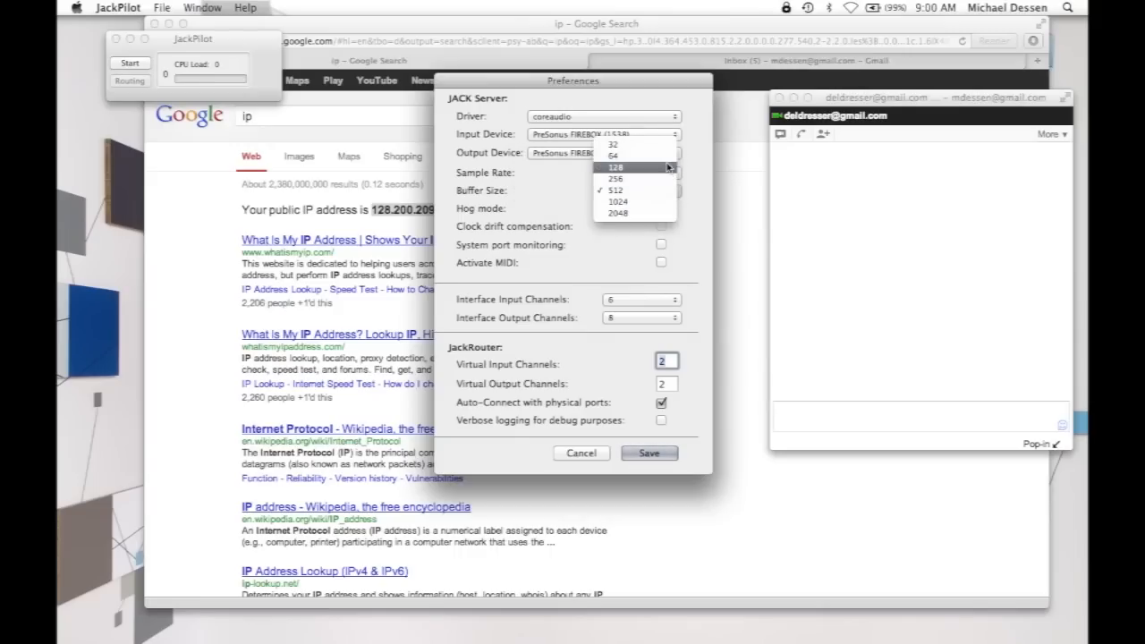
{"action": "left_click", "coordinate": [615, 169]}
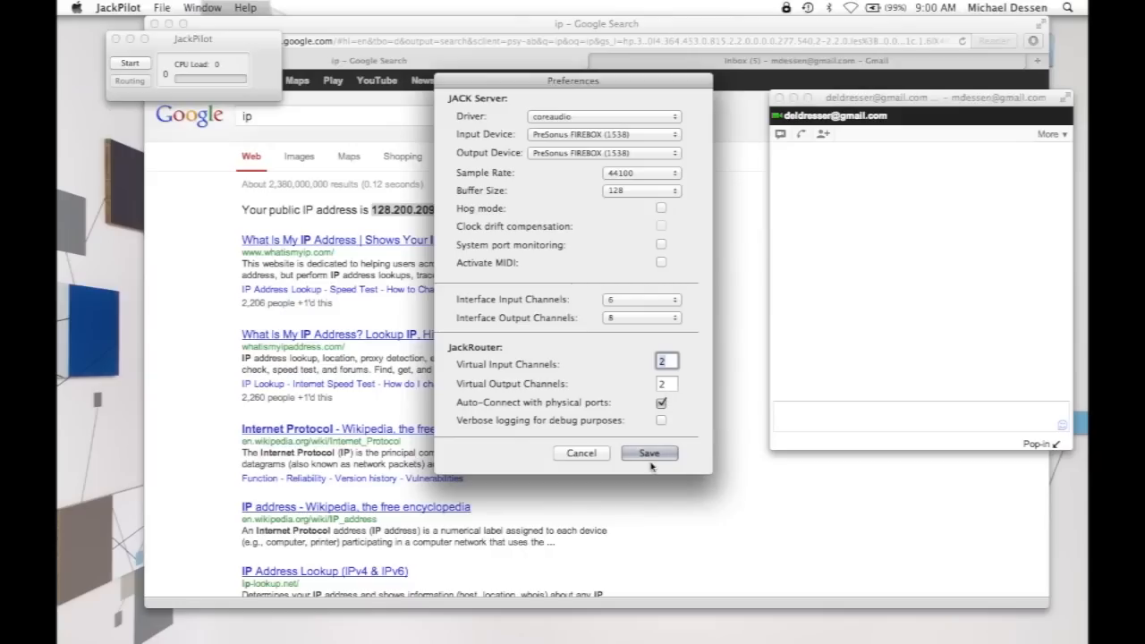
{"action": "left_click", "coordinate": [648, 453]}
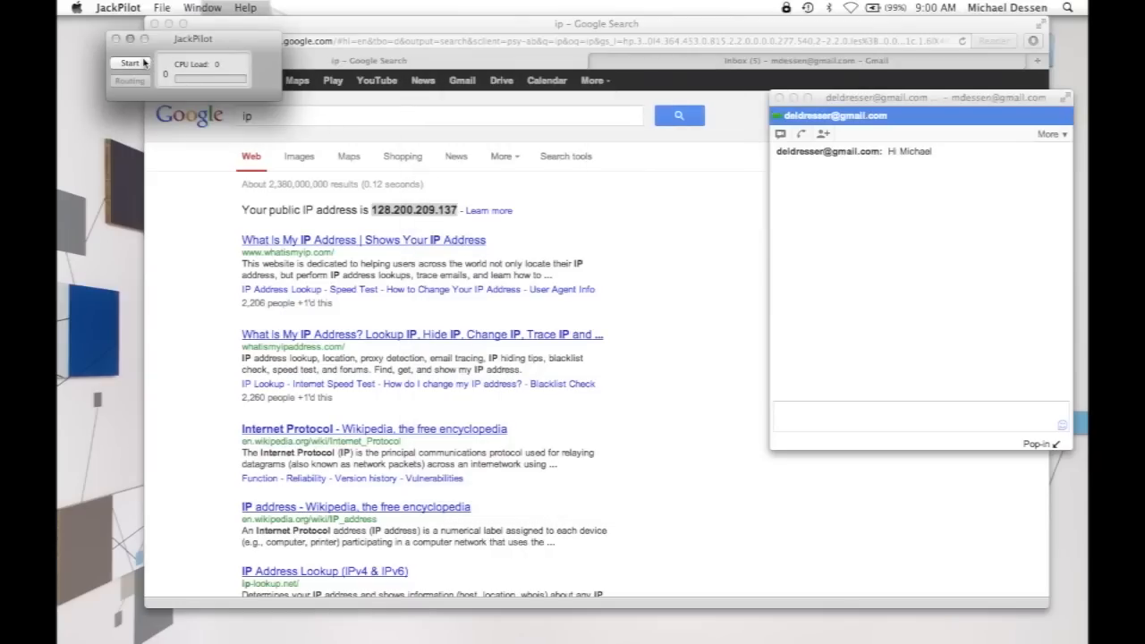
Start the JACK audio server and move to the Gmail chat box
{"action": "left_click", "coordinate": [129, 64]}
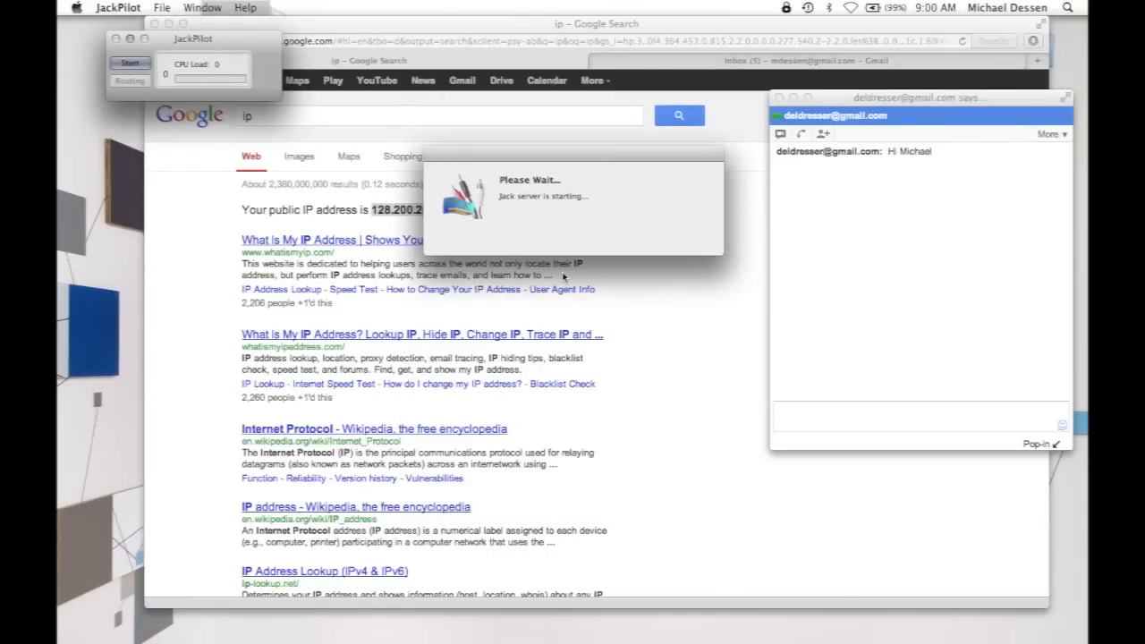
{"action": "left_click", "coordinate": [916, 415]}
{"action": "type", "text": "Hi Mark -"}
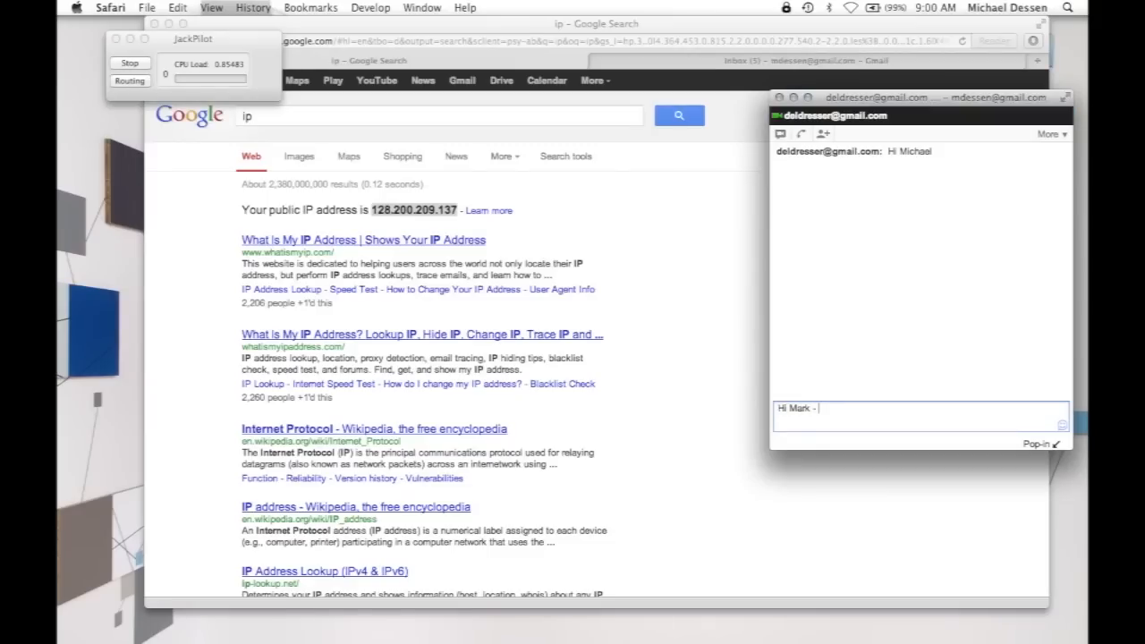
Send the chat message 'Sample rate 44100, buffer 128, my IP is 128.200.209.137'
{"action": "type", "text": "Sample ra"}
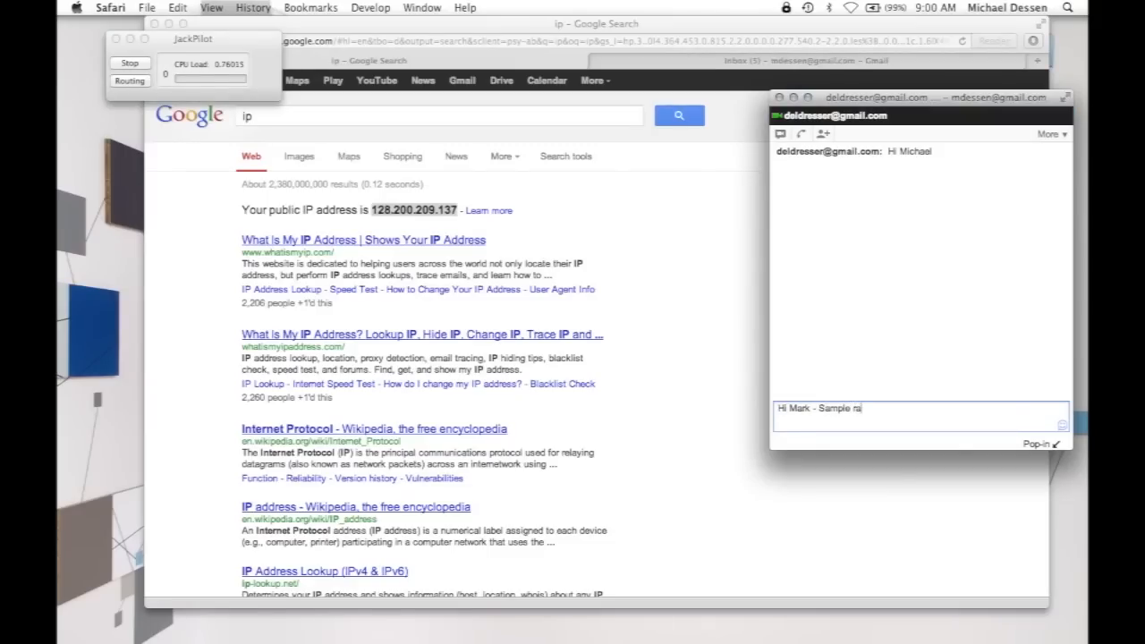
{"action": "type", "text": "te 441"}
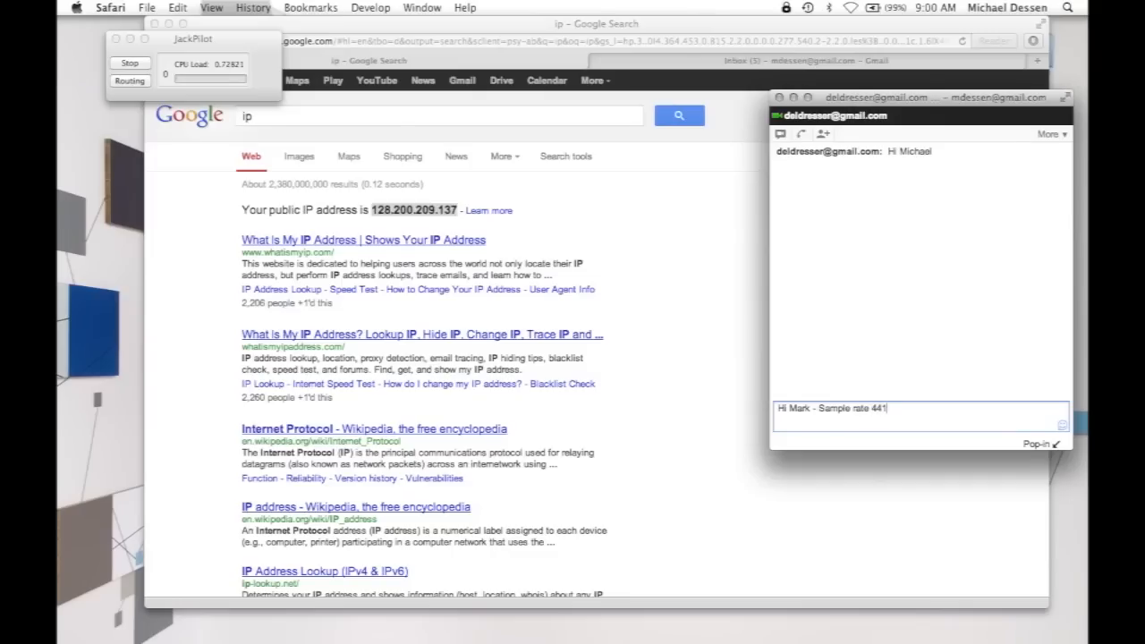
{"action": "type", "text": "00, buffer"}
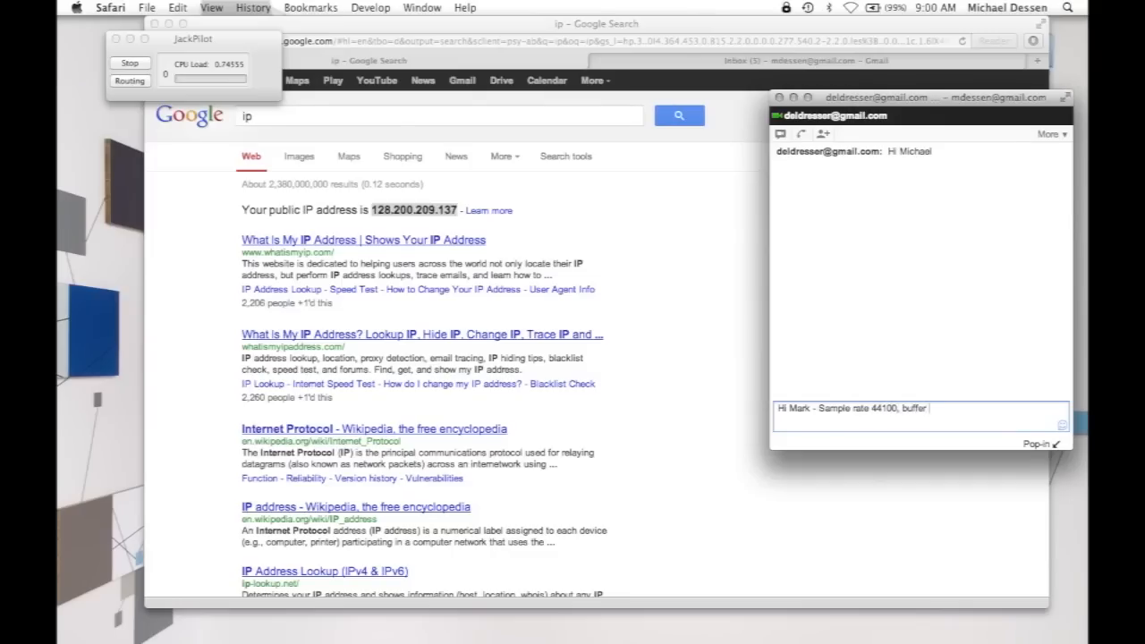
{"action": "type", "text": "128,"}
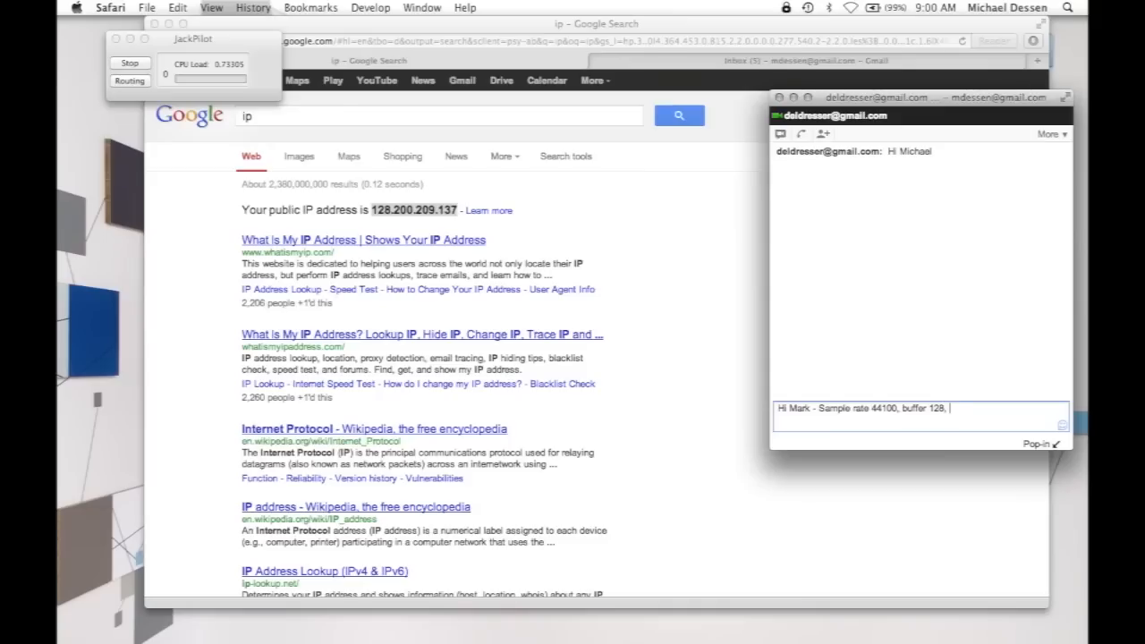
{"action": "type", "text": "my IP is"}
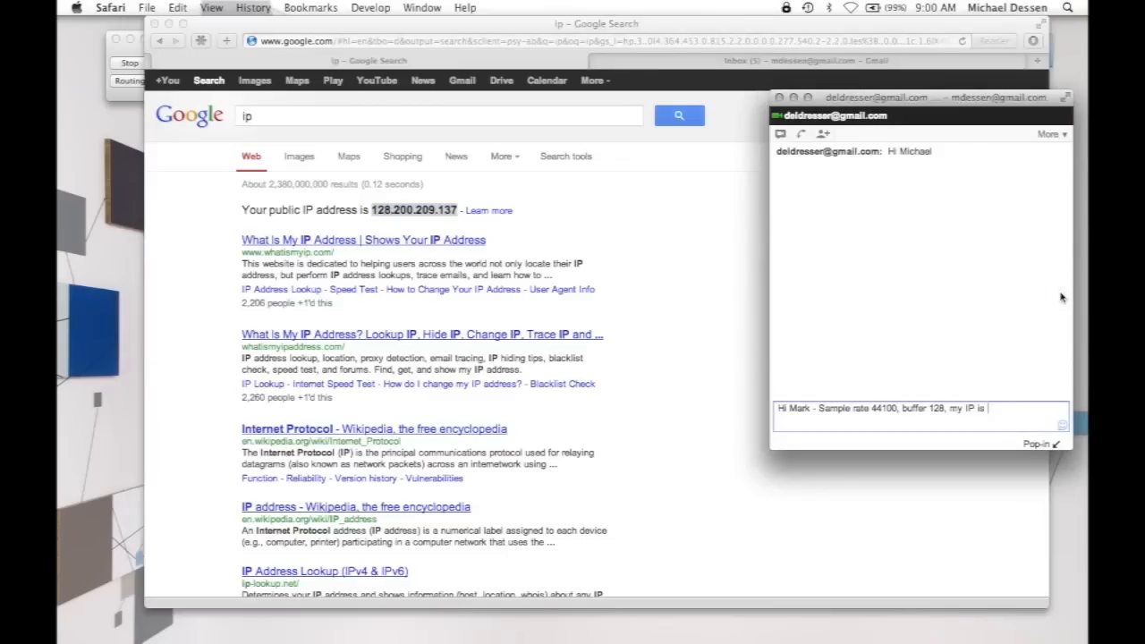
{"action": "type", "text": "128.200.209.137"}
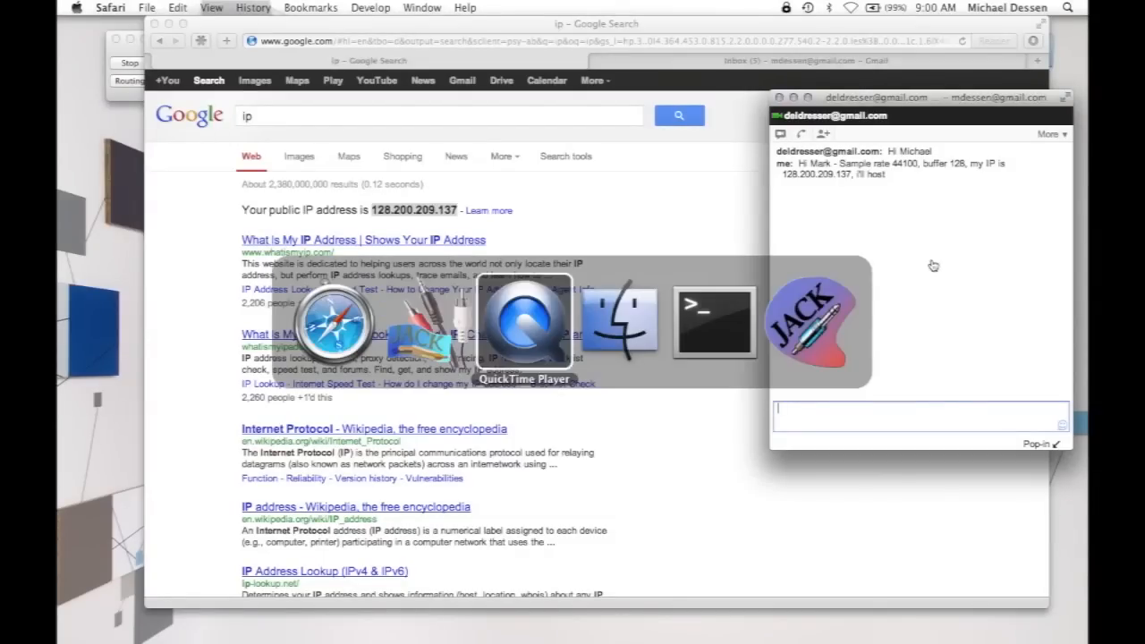
Switch to Terminal and get a fresh prompt ready for the jacktrip command
{"action": "left_click", "coordinate": [713, 322]}
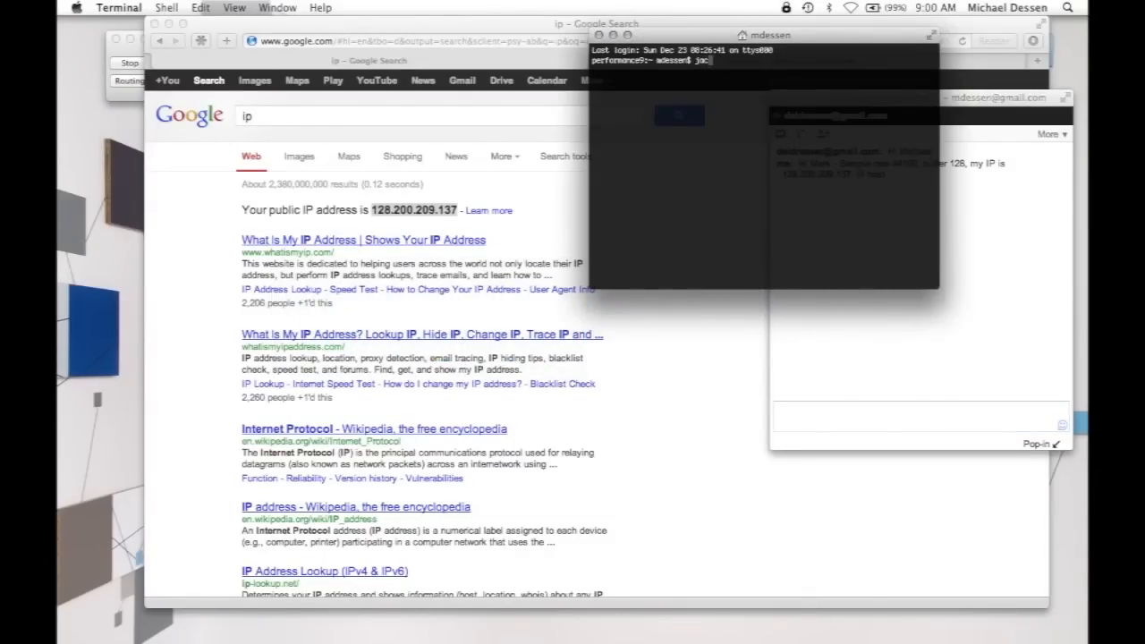
{"action": "key", "text": "Return"}
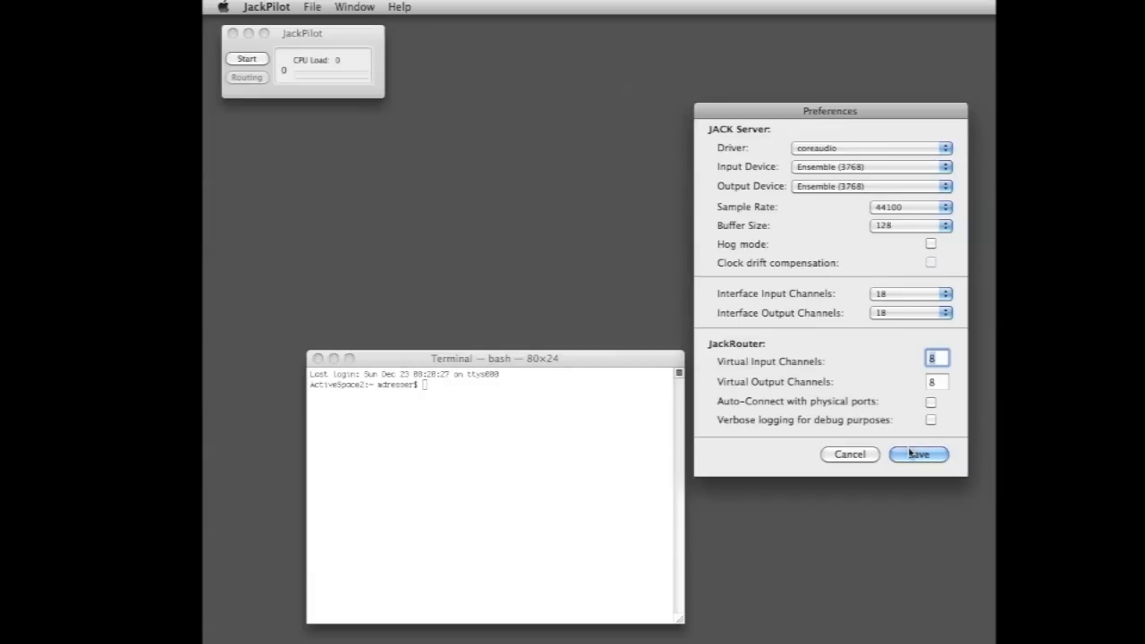
Save the Ensemble 44100/128 preferences and start the JACK server
{"action": "left_click", "coordinate": [916, 454]}
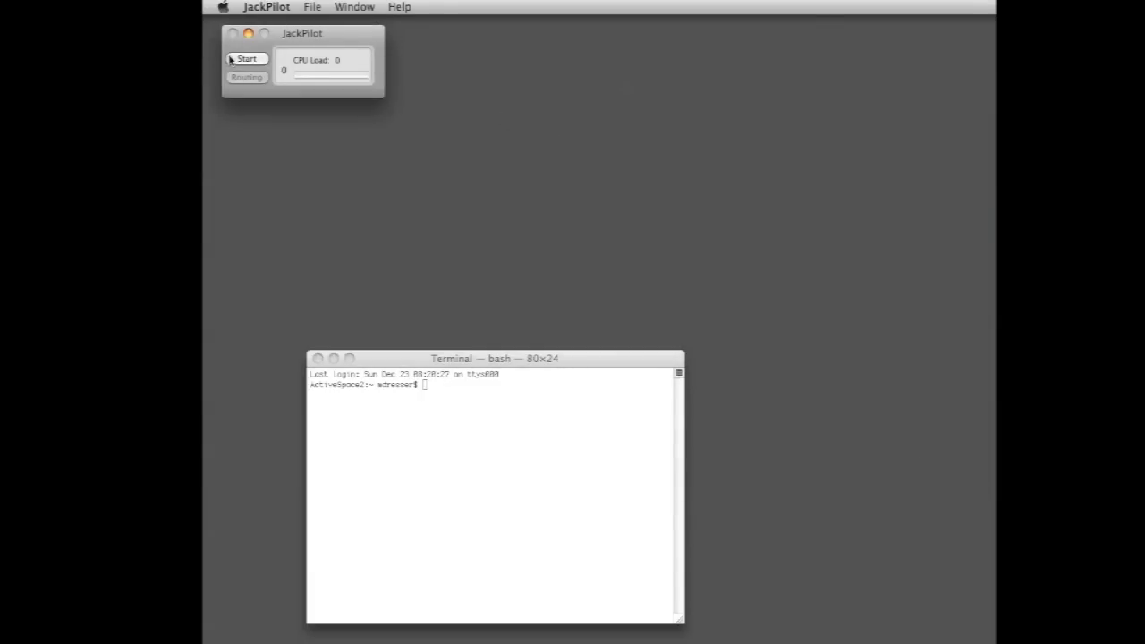
{"action": "left_click", "coordinate": [247, 57]}
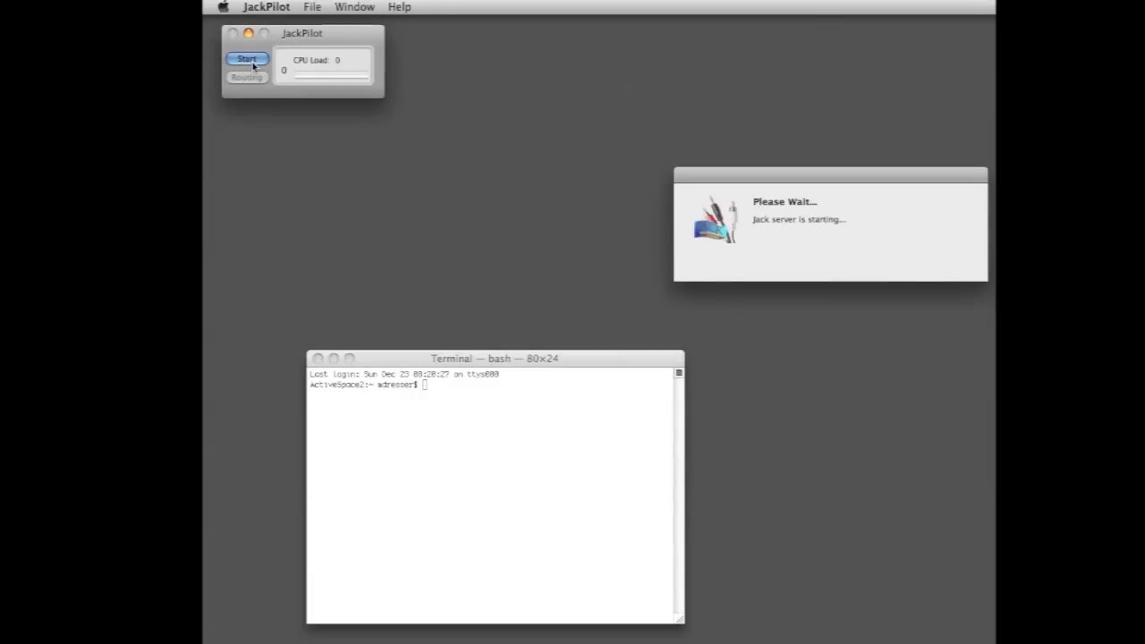
{"action": "left_click", "coordinate": [247, 57]}
{"action": "type", "text": "jacktrip -c"}
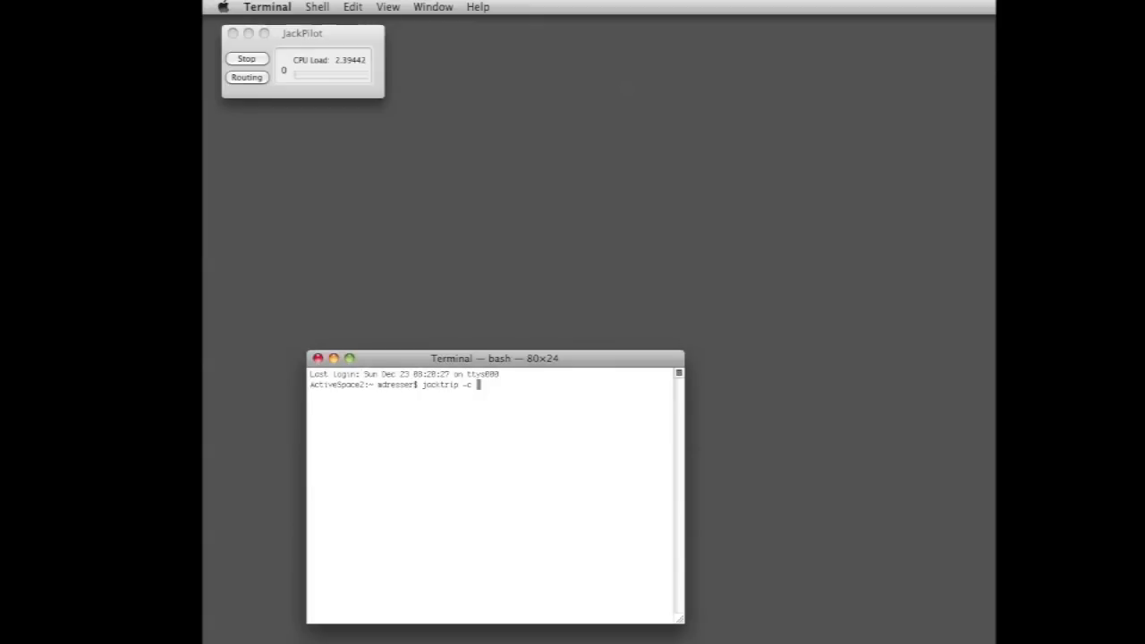
Run 'jacktrip -c 128.200.209.137' until it reports 'Received Connection from Peer!'
{"action": "type", "text": "128.208.209"}
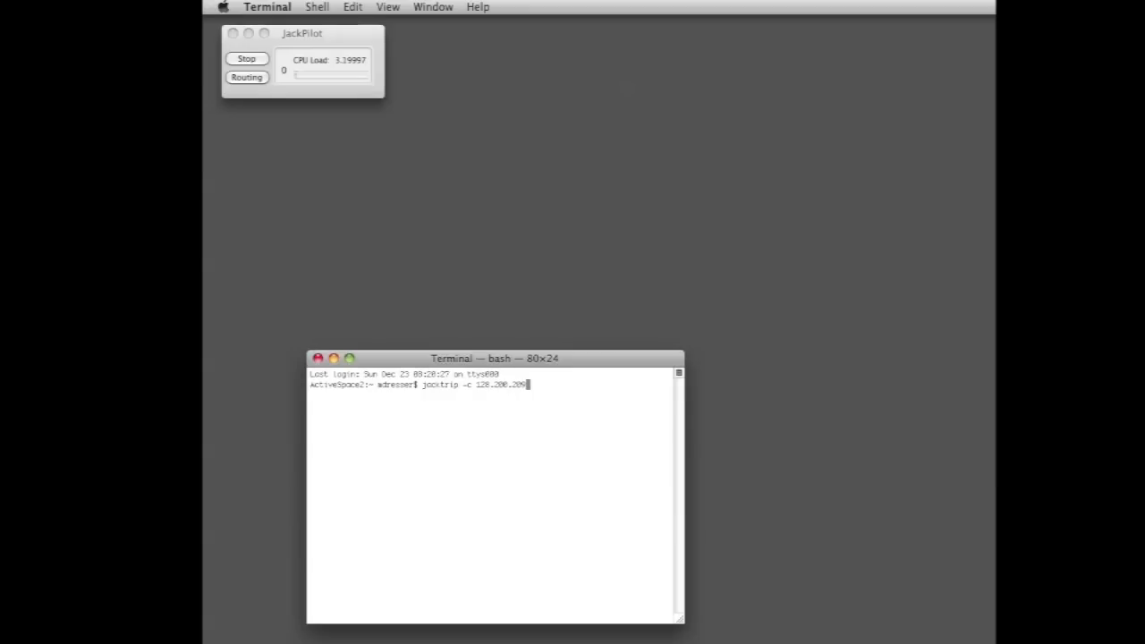
{"action": "type", "text": ".137"}
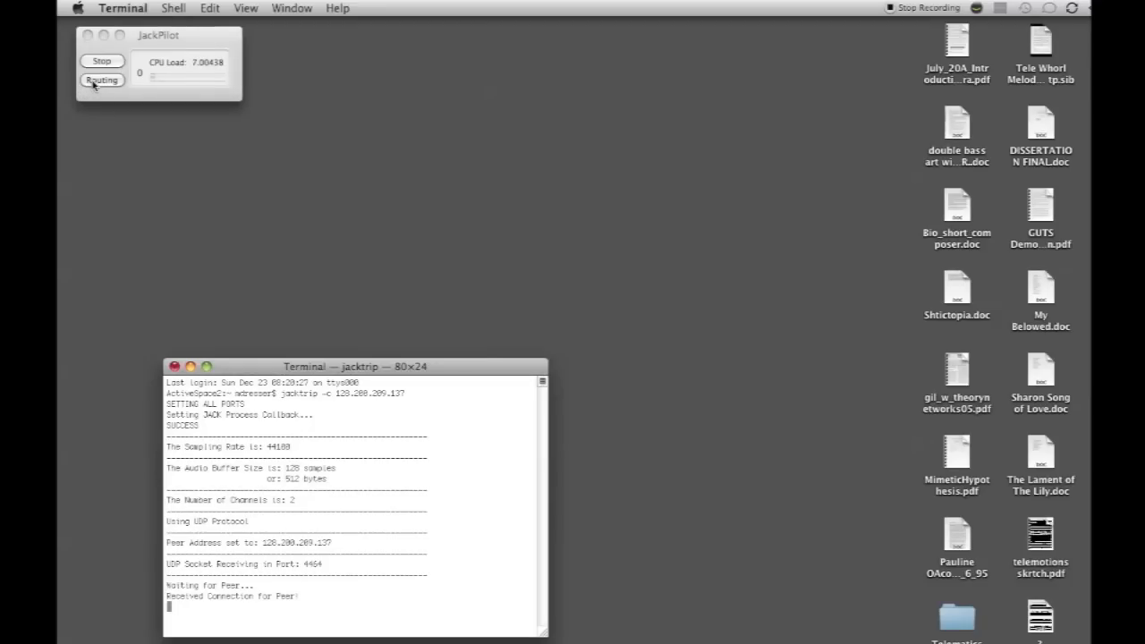
In the Routing connections manager, expand system and JackTrip ports on both sides and select capture_1 as a source
{"action": "left_click", "coordinate": [100, 78]}
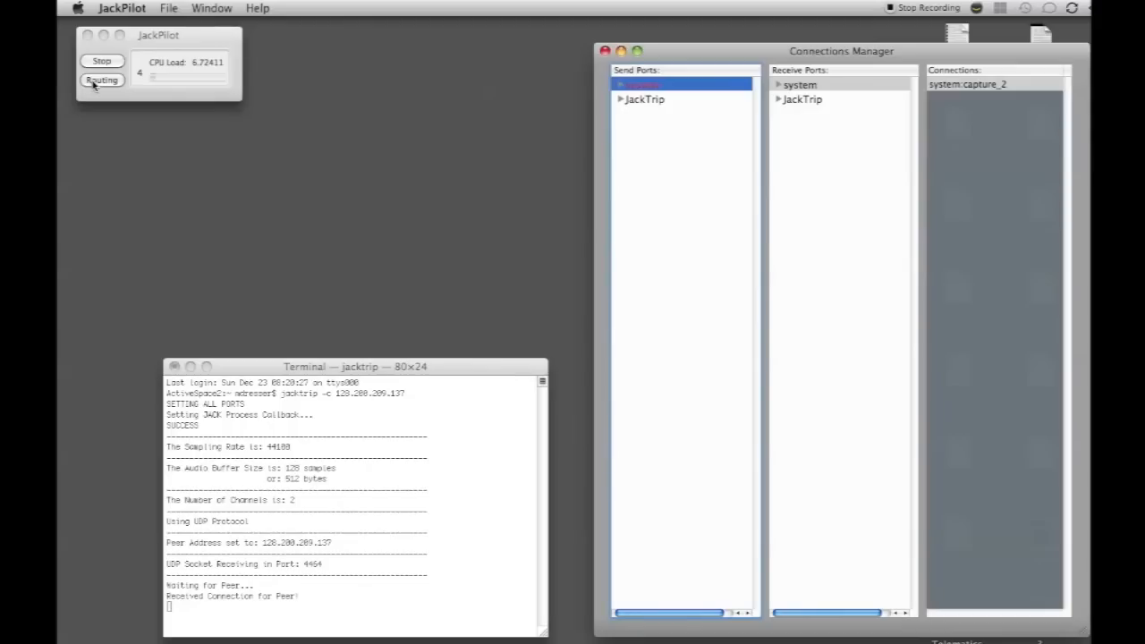
{"action": "mouse_move", "coordinate": [558, 107]}
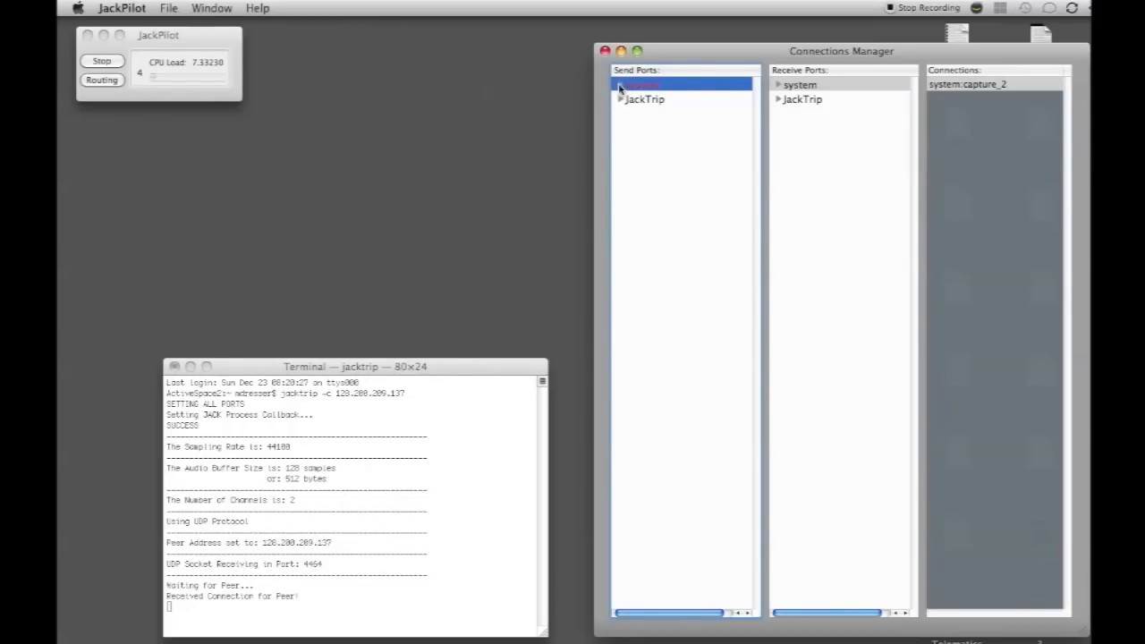
{"action": "left_click", "coordinate": [620, 84]}
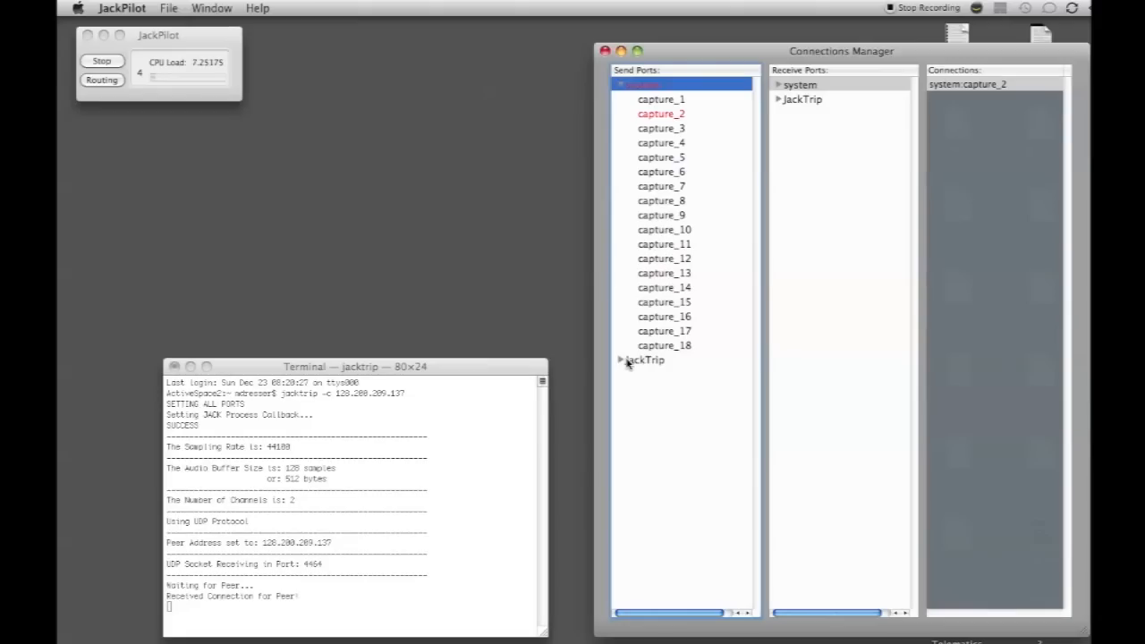
{"action": "left_click", "coordinate": [620, 359]}
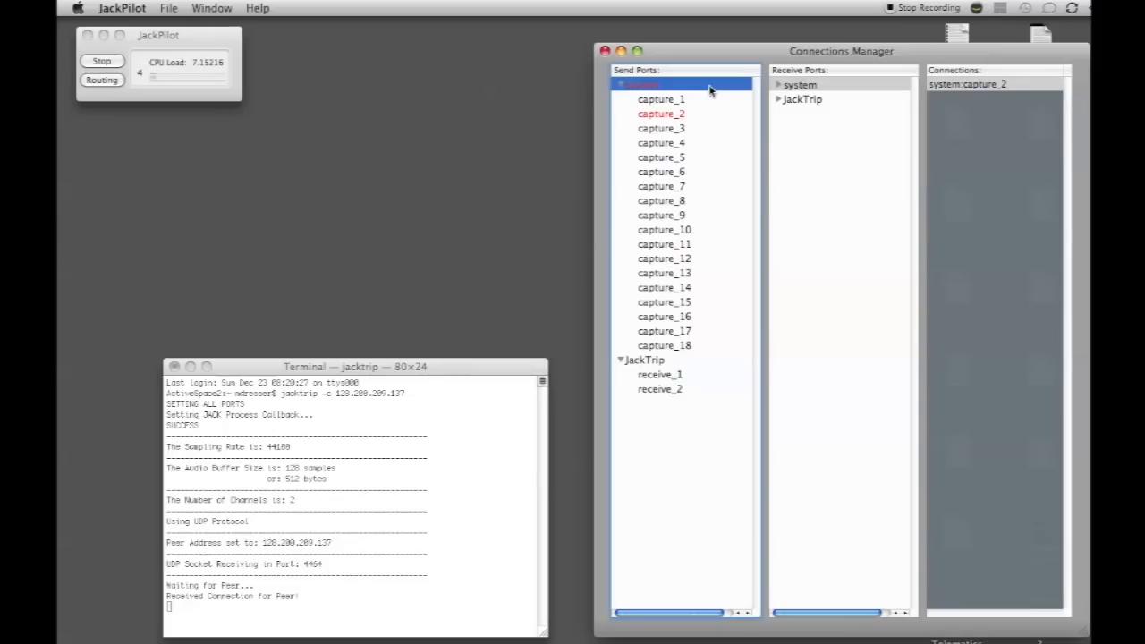
{"action": "mouse_move", "coordinate": [771, 124]}
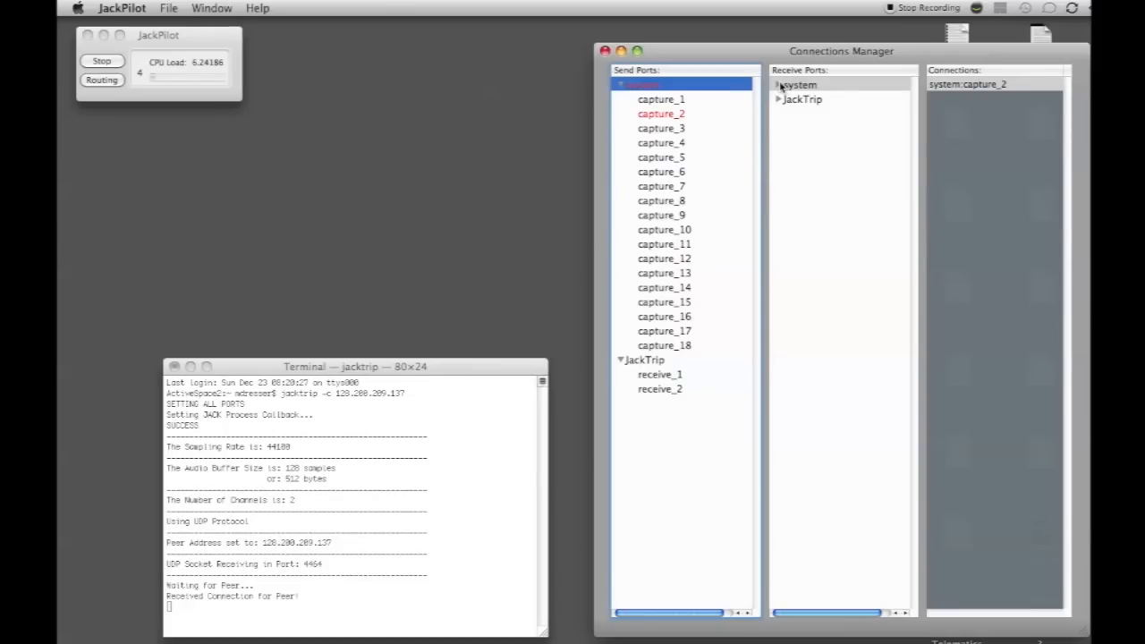
{"action": "left_click", "coordinate": [780, 84]}
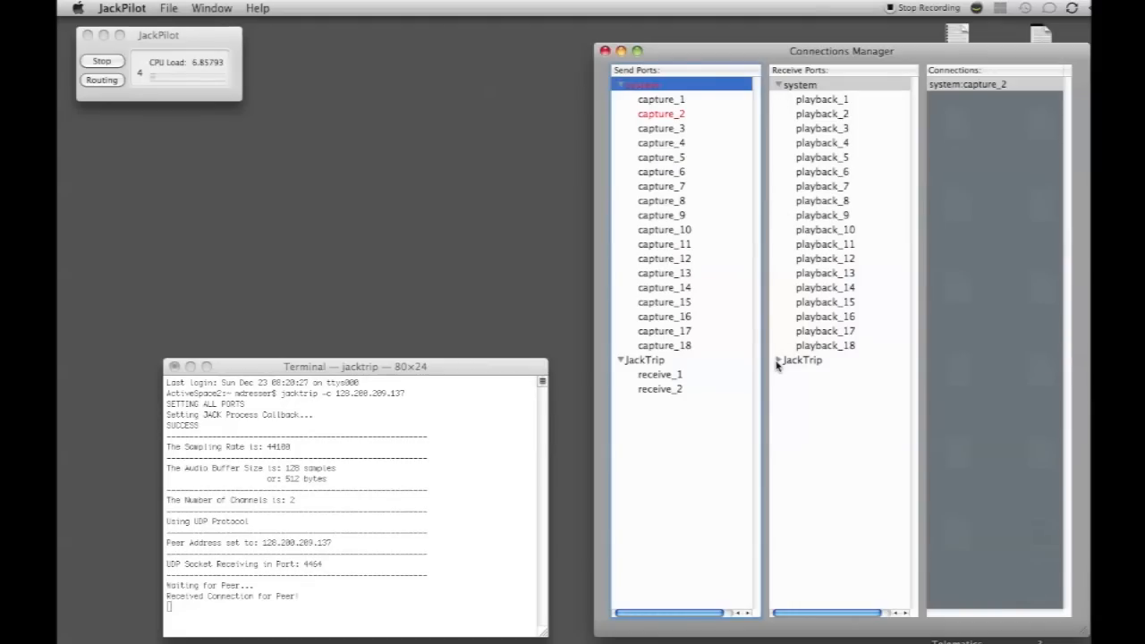
{"action": "left_click", "coordinate": [778, 360]}
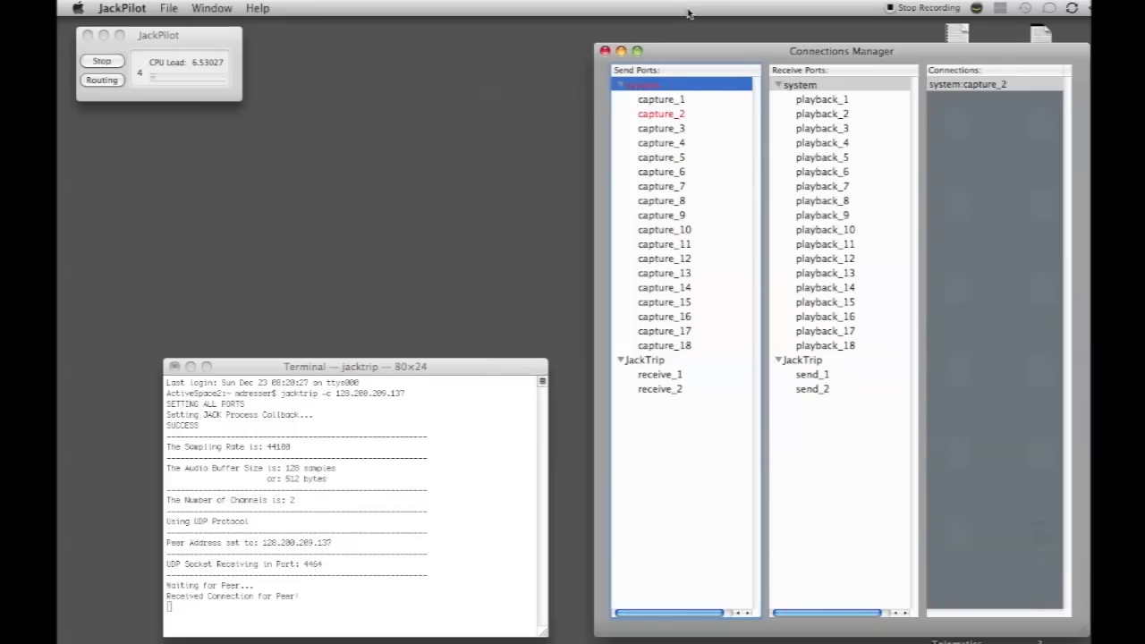
{"action": "mouse_move", "coordinate": [676, 329]}
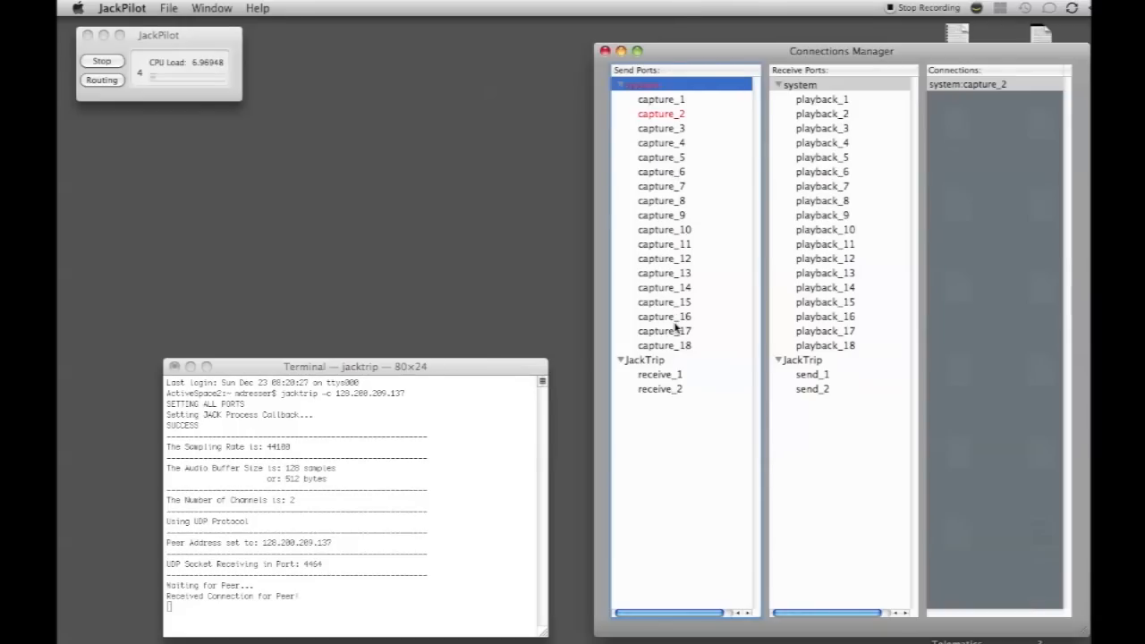
{"action": "mouse_move", "coordinate": [666, 107]}
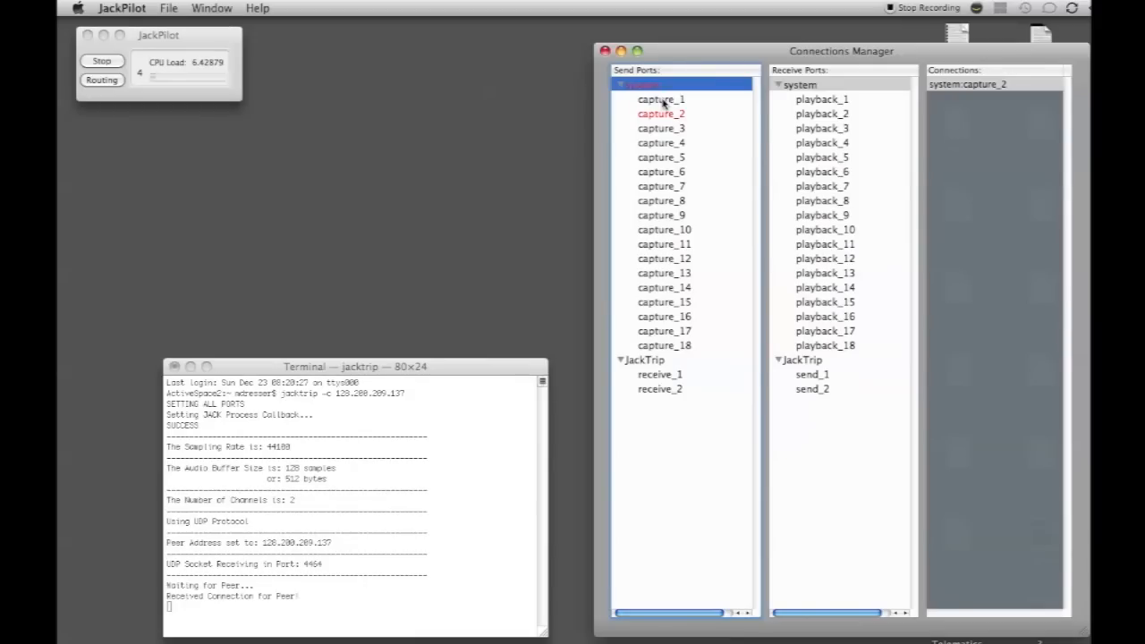
{"action": "left_click", "coordinate": [778, 84]}
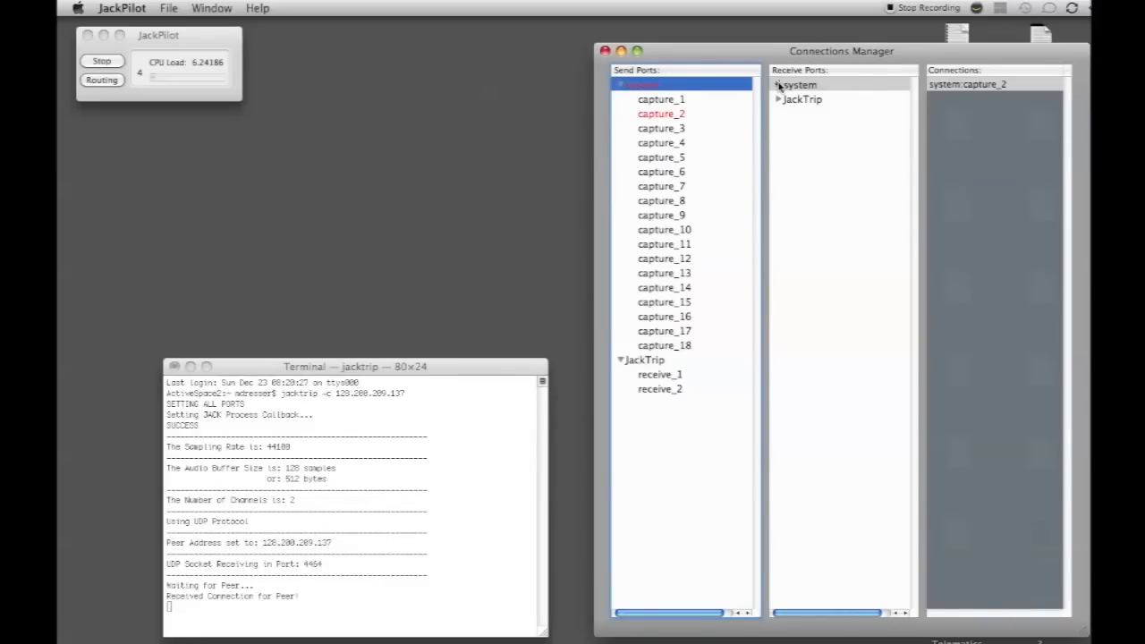
Expand the JackTrip group to reveal send_1 and send_2 as destination ports
{"action": "left_click", "coordinate": [776, 84]}
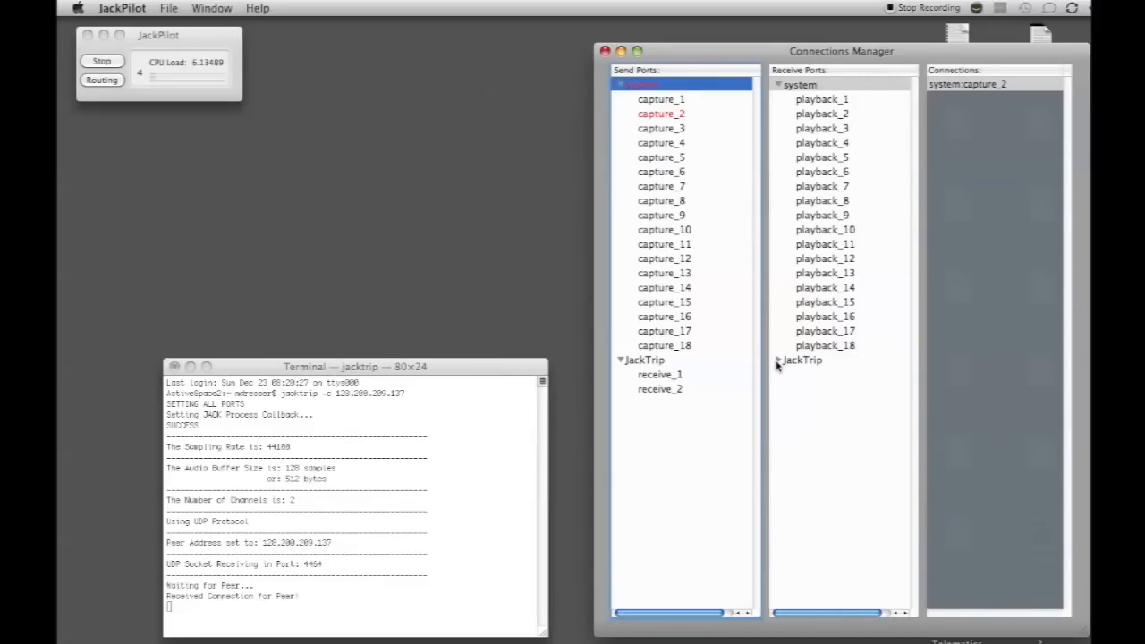
{"action": "left_click", "coordinate": [779, 360]}
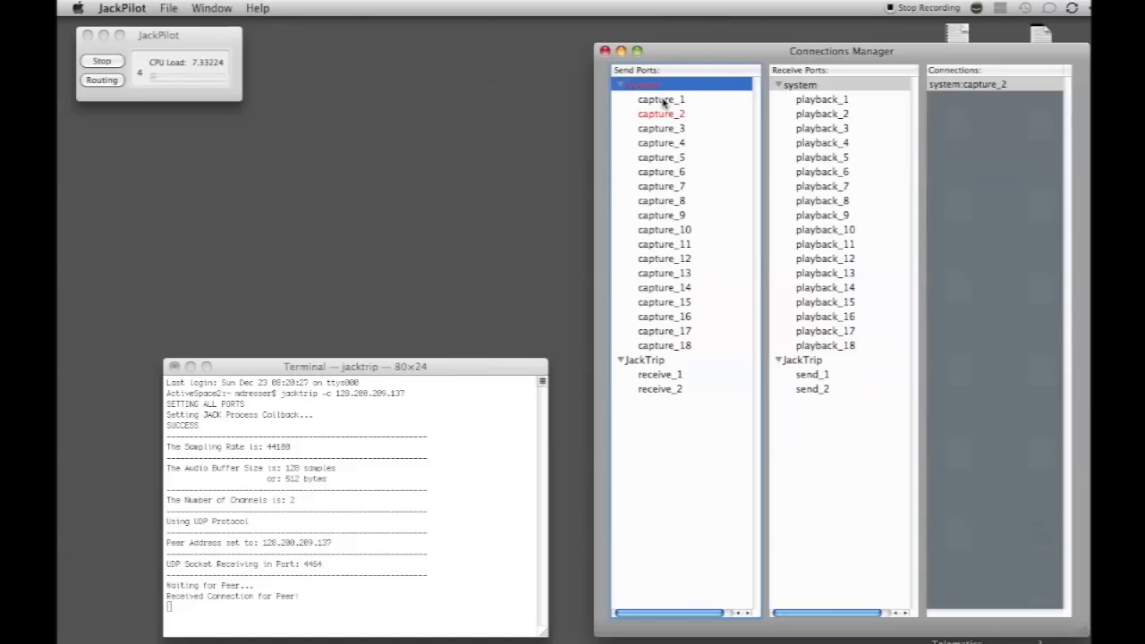
{"action": "mouse_move", "coordinate": [654, 383]}
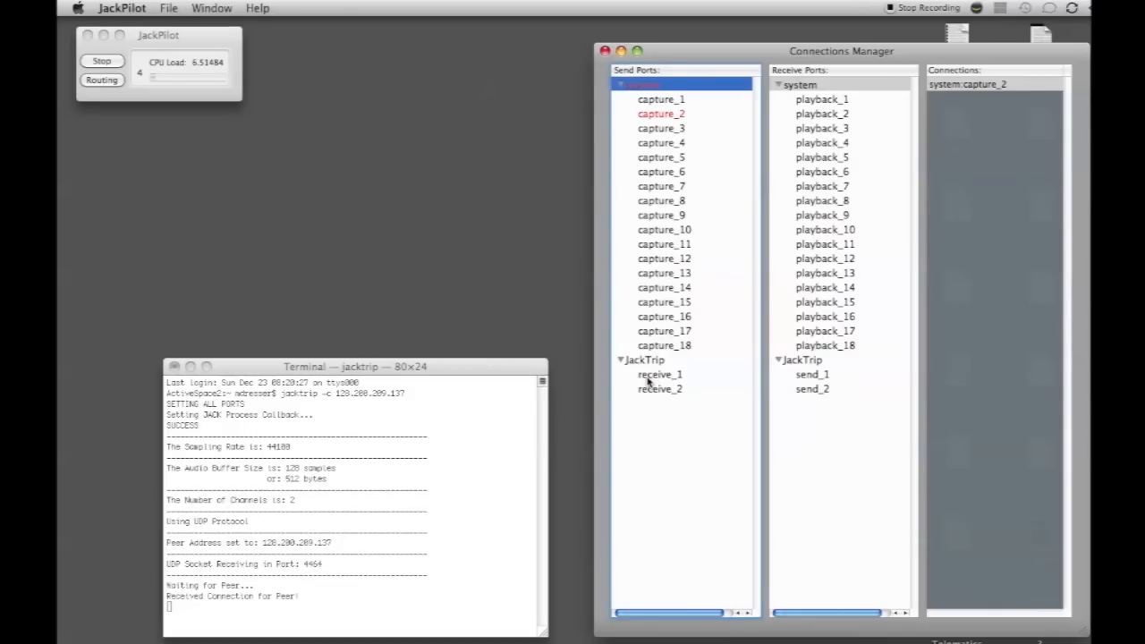
Connect JackTrip receive_1 to system playback_1 and receive_2 to playback_2
{"action": "left_click", "coordinate": [659, 374]}
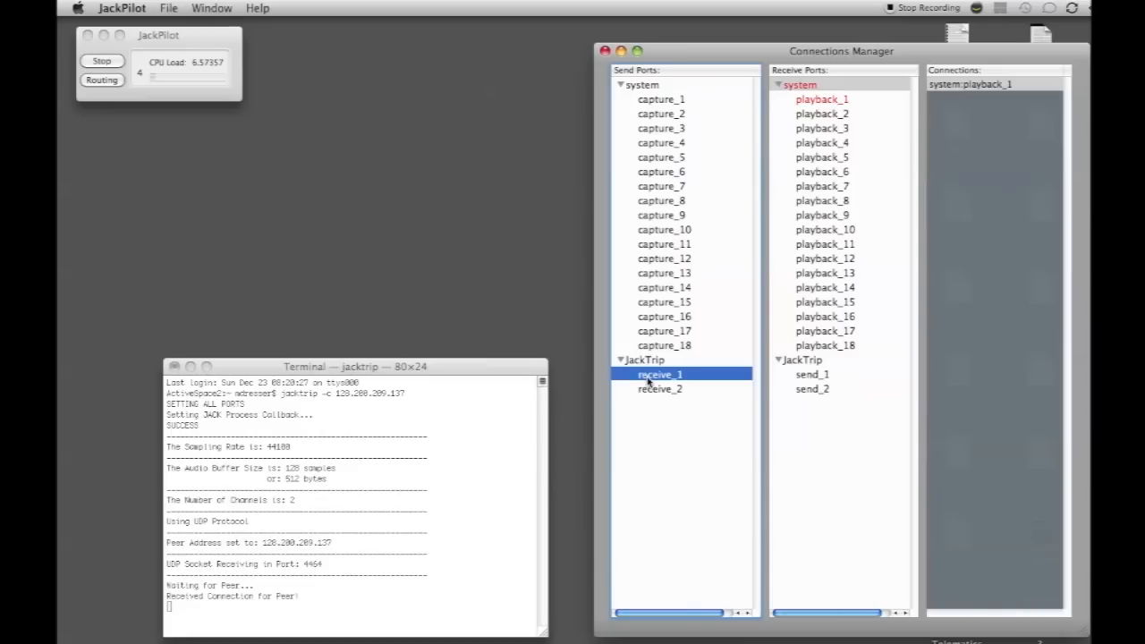
{"action": "mouse_move", "coordinate": [805, 147]}
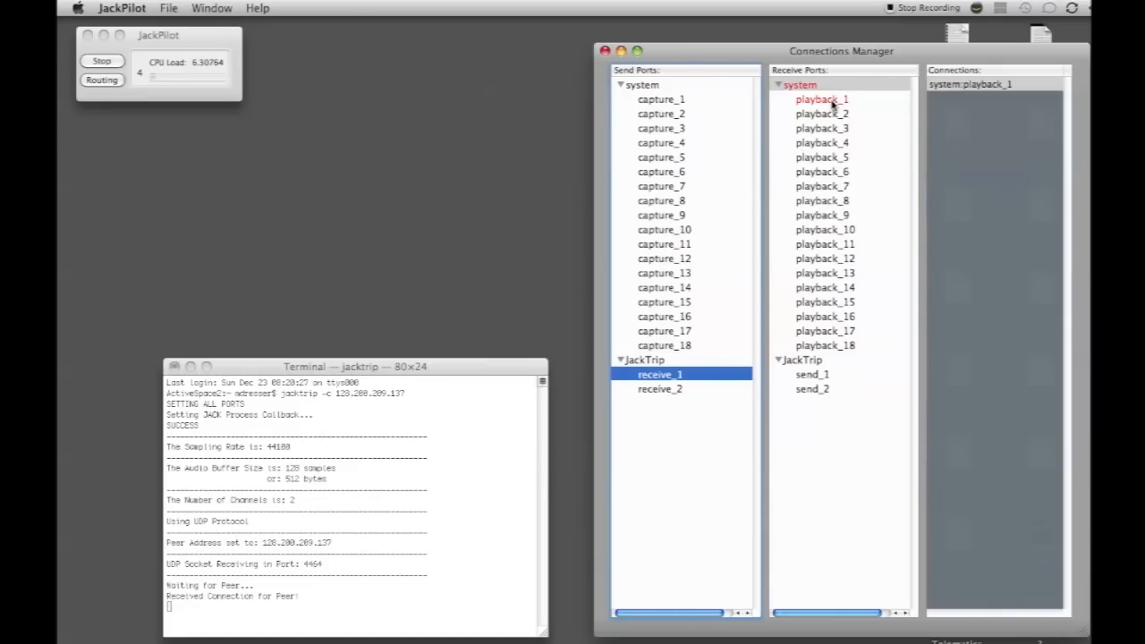
{"action": "left_click", "coordinate": [820, 100]}
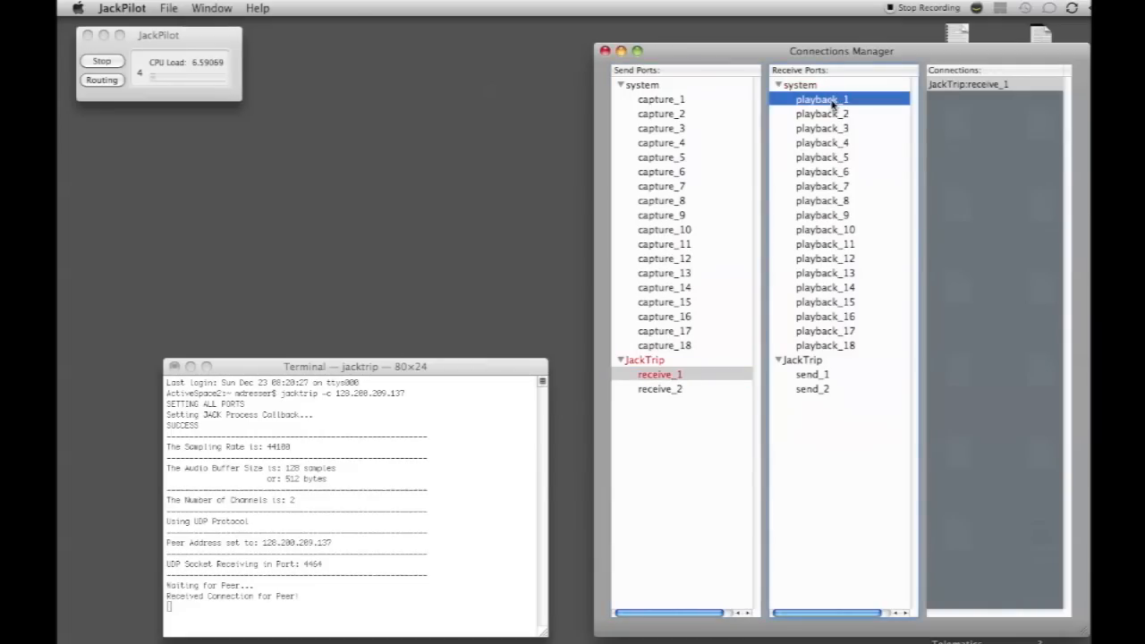
{"action": "mouse_move", "coordinate": [778, 179]}
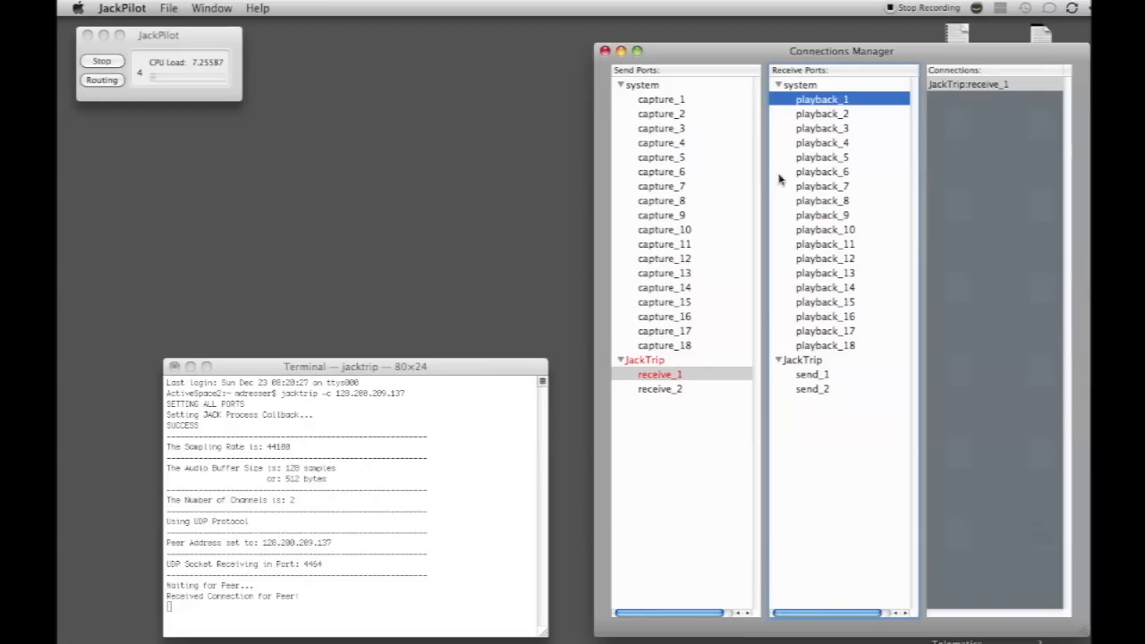
{"action": "mouse_move", "coordinate": [660, 393]}
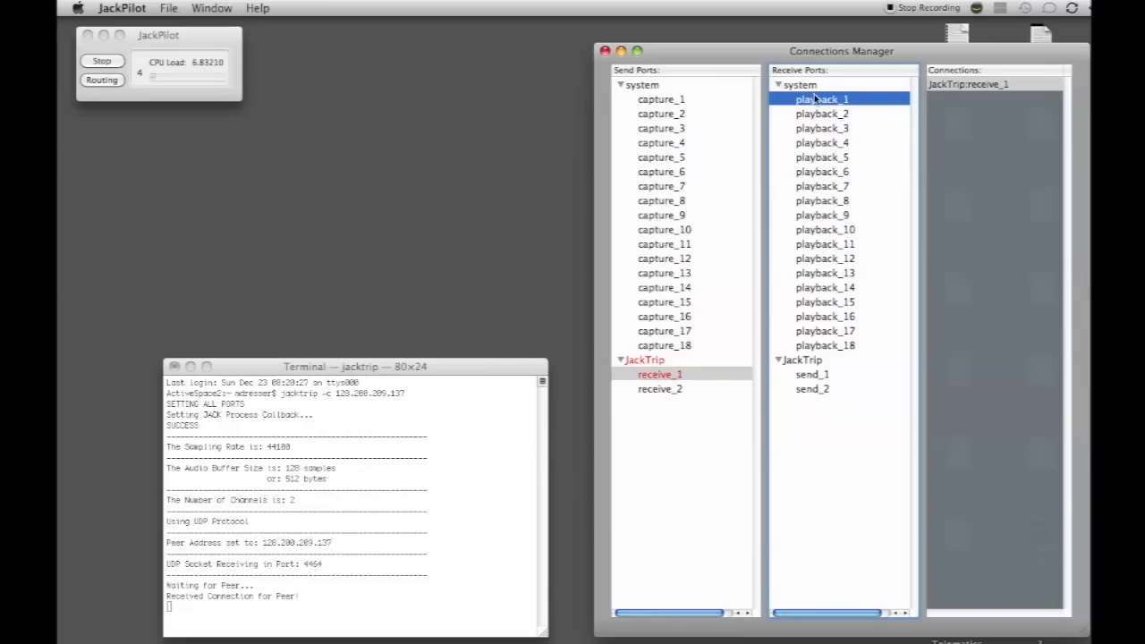
{"action": "left_click", "coordinate": [659, 390]}
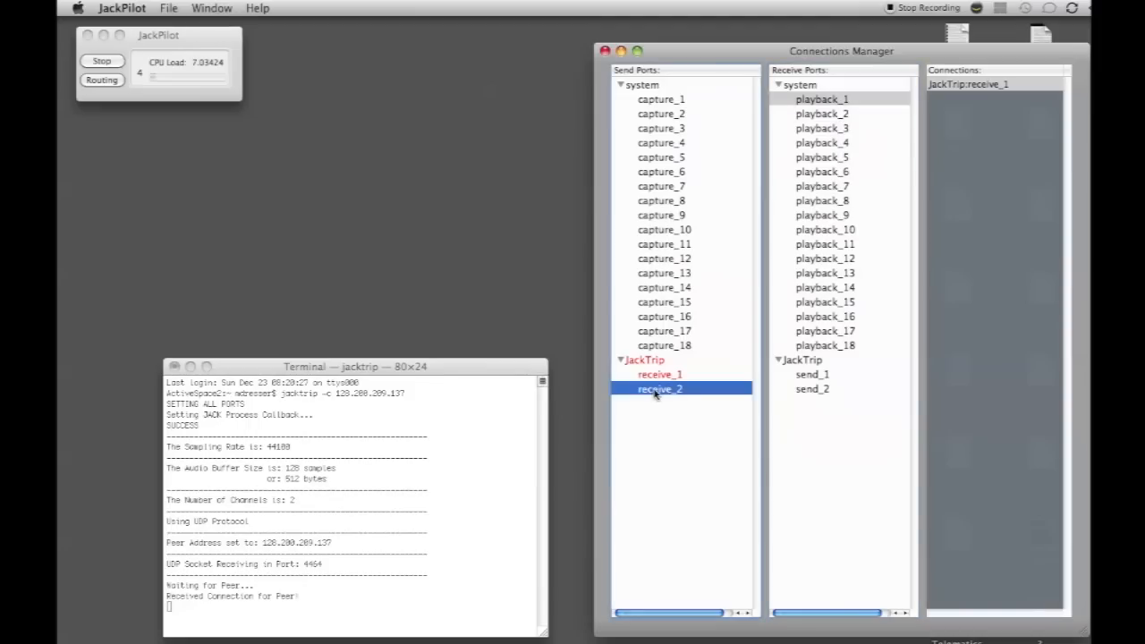
{"action": "left_click", "coordinate": [822, 115]}
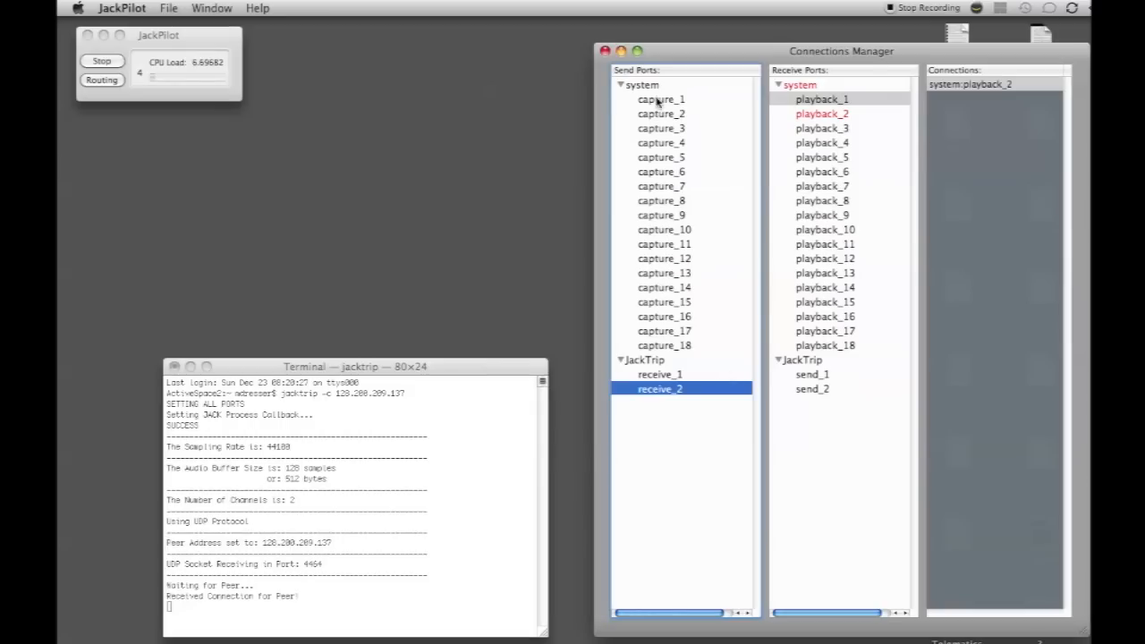
Route system capture_1 toward JackTrip send_1, removing its link to playback_1
{"action": "left_click", "coordinate": [661, 100]}
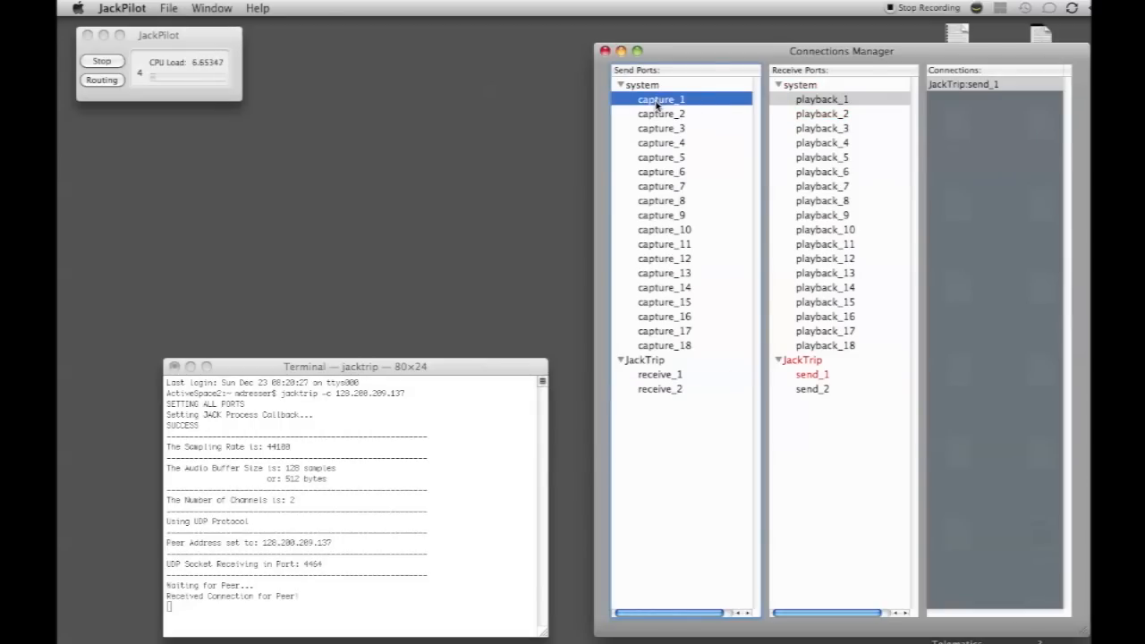
{"action": "mouse_move", "coordinate": [805, 100]}
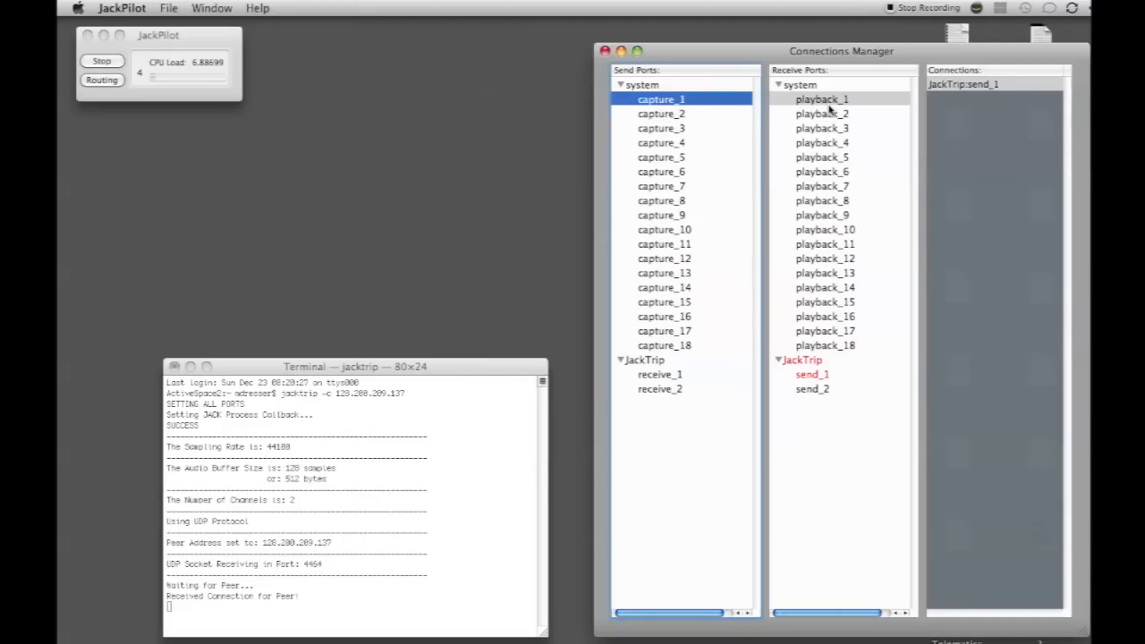
{"action": "left_click", "coordinate": [820, 98]}
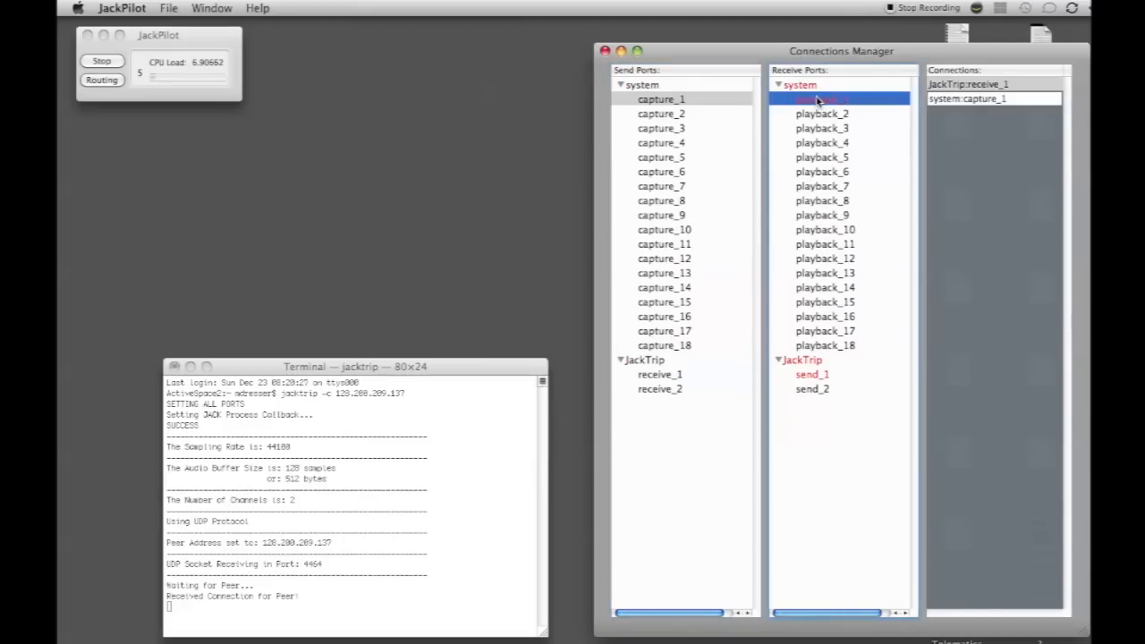
{"action": "left_click", "coordinate": [660, 99]}
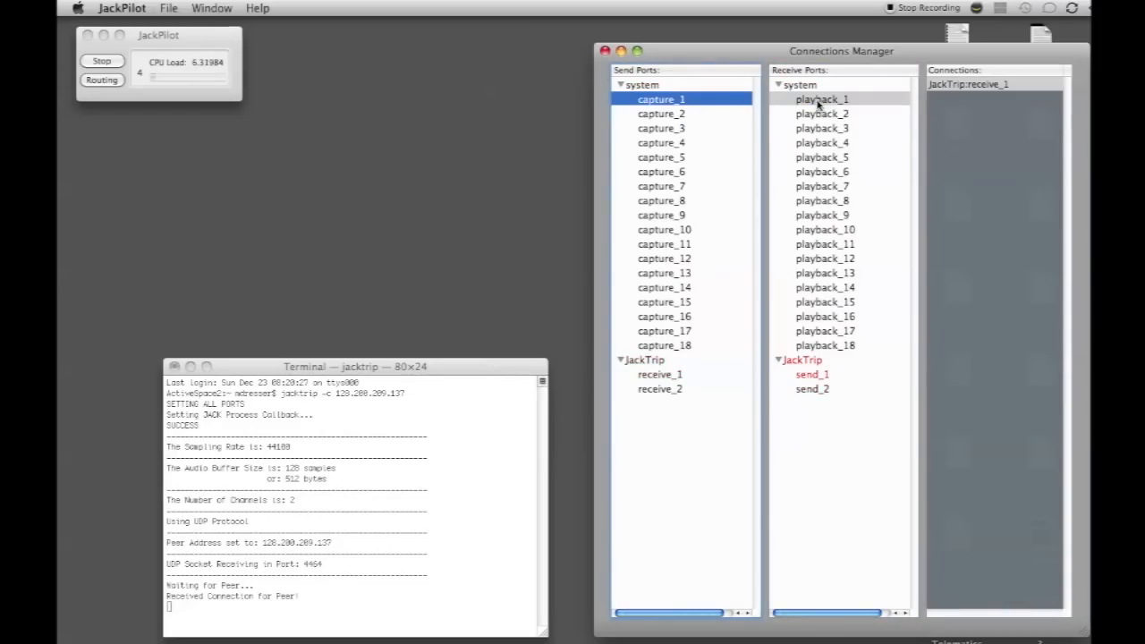
{"action": "mouse_move", "coordinate": [809, 200]}
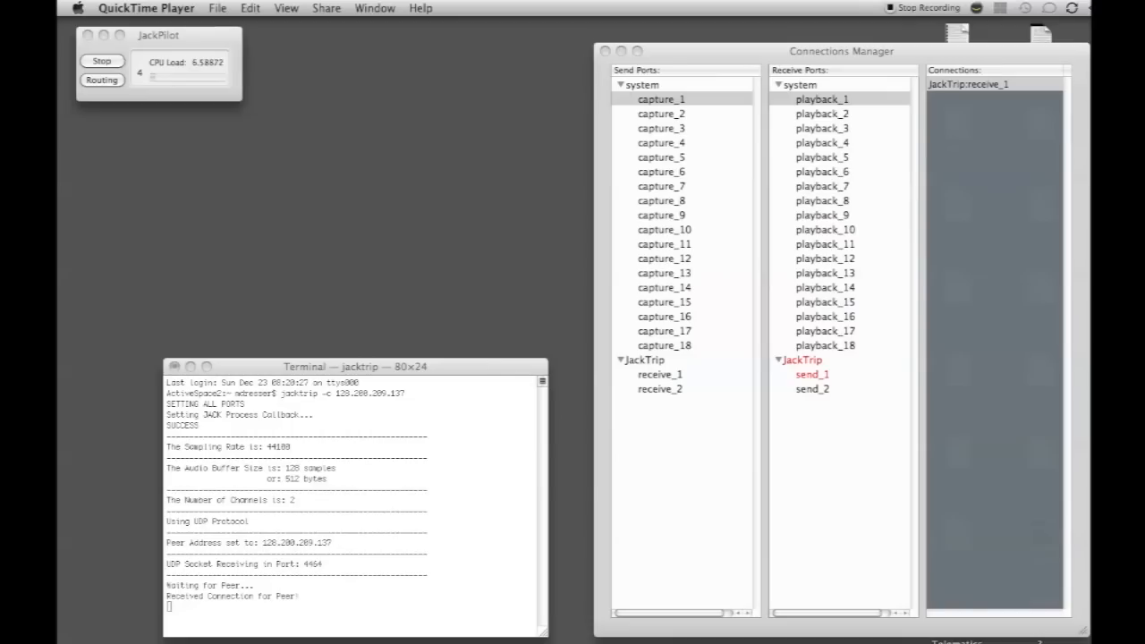
{"action": "mouse_move", "coordinate": [877, 480]}
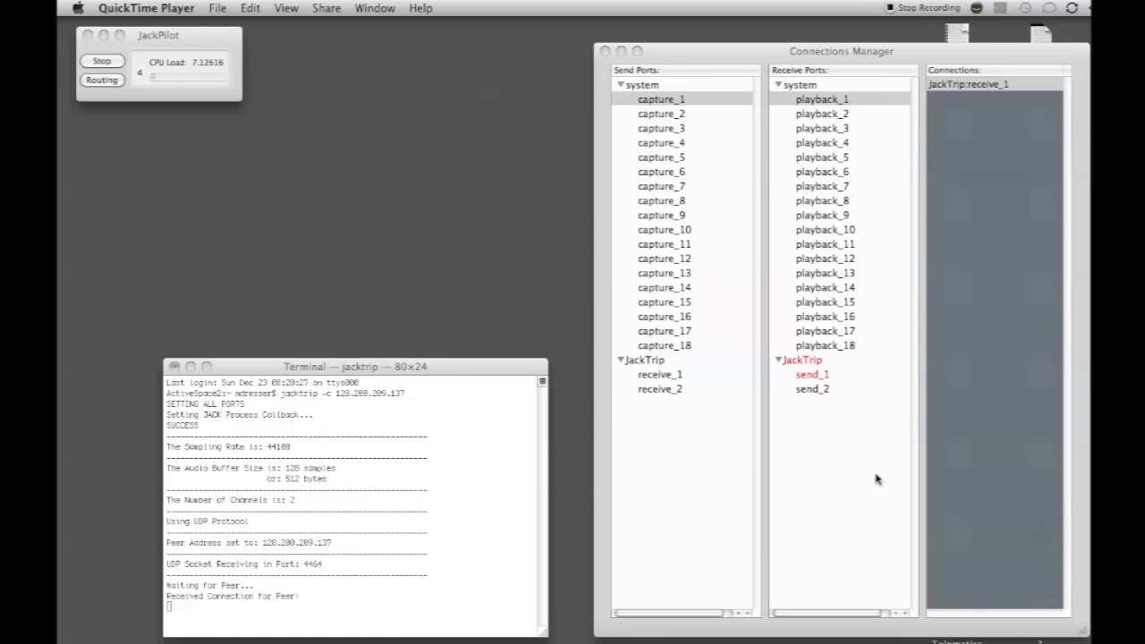
{"action": "mouse_move", "coordinate": [891, 5]}
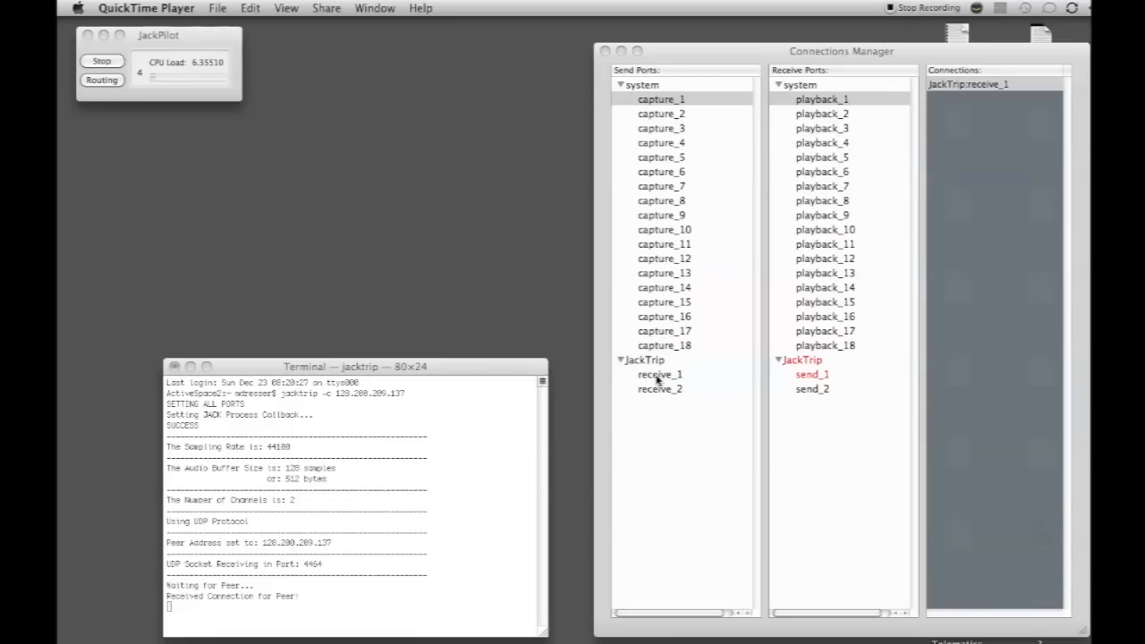
{"action": "left_click", "coordinate": [660, 101]}
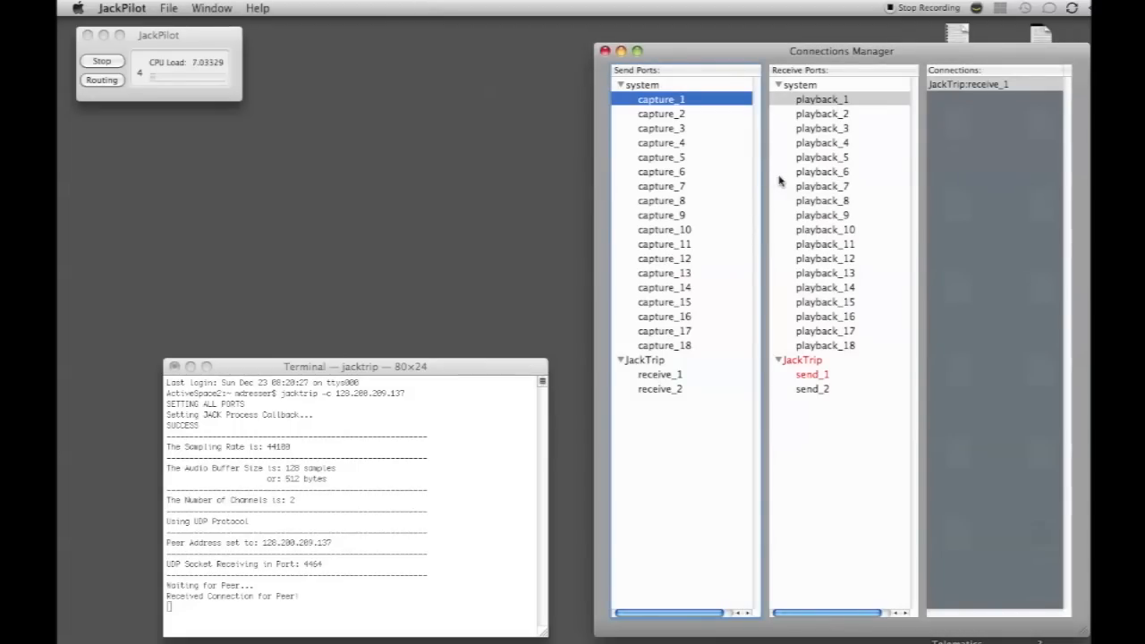
{"action": "left_click", "coordinate": [659, 374]}
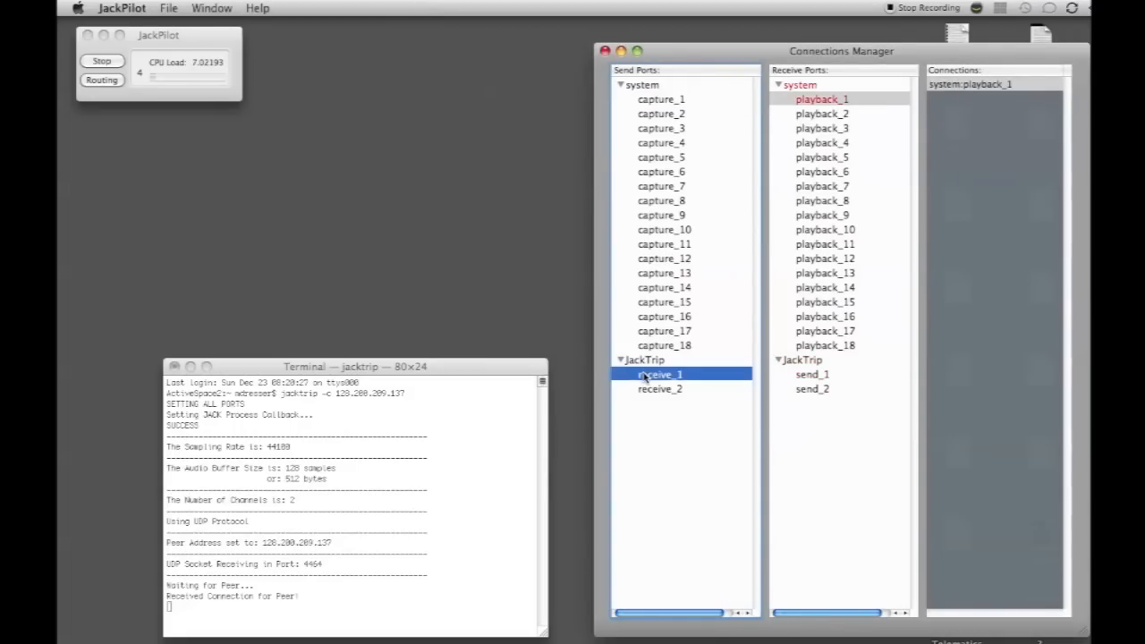
{"action": "mouse_move", "coordinate": [653, 415]}
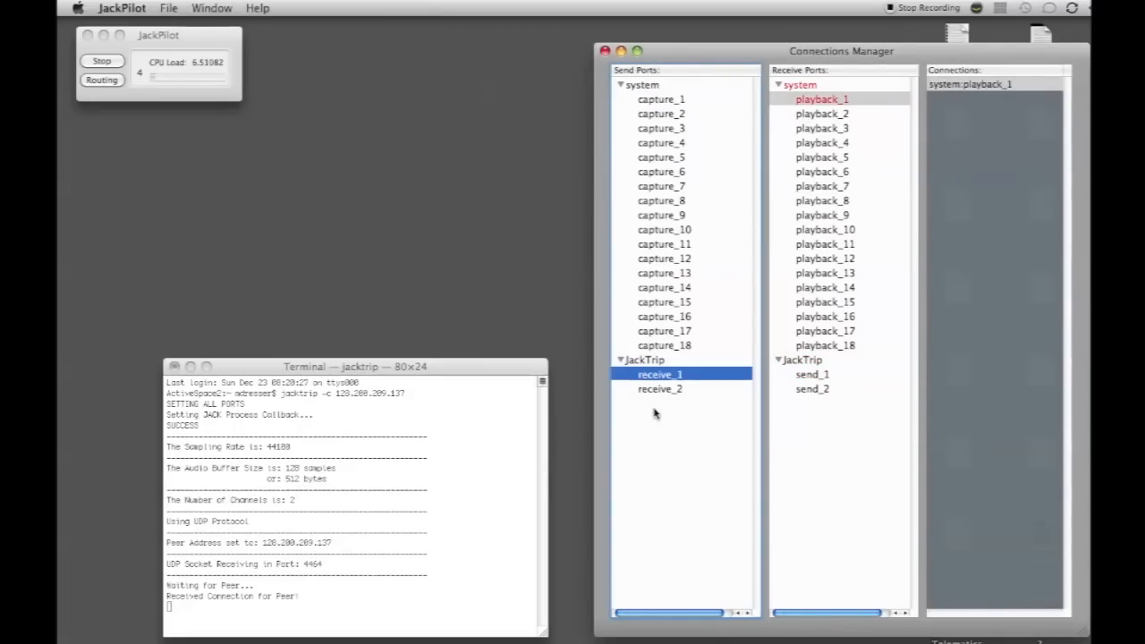
{"action": "left_click", "coordinate": [660, 388]}
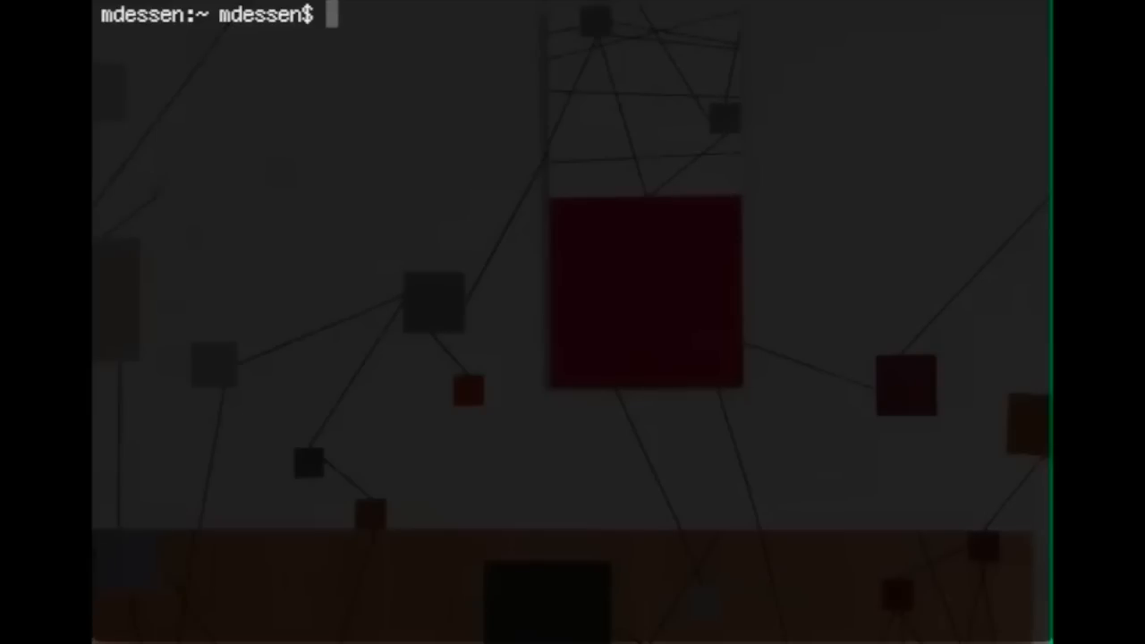
Run 'ping 127.0.0.1' and receive 64-byte replies in about 0.07 ms
{"action": "type", "text": "ping 1"}
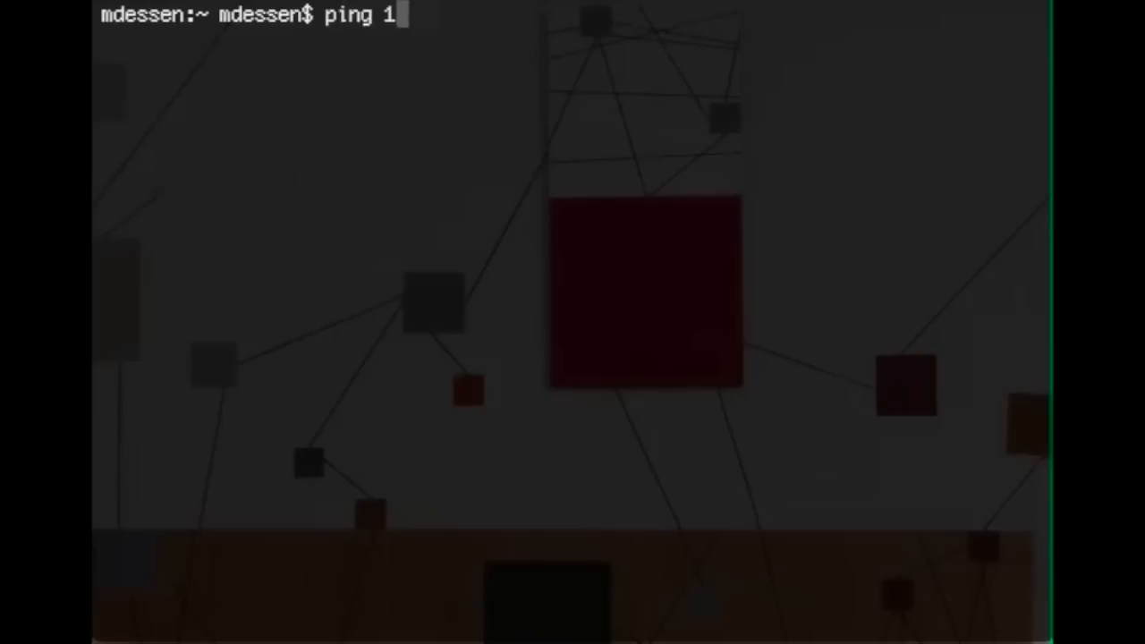
{"action": "type", "text": "27.0"}
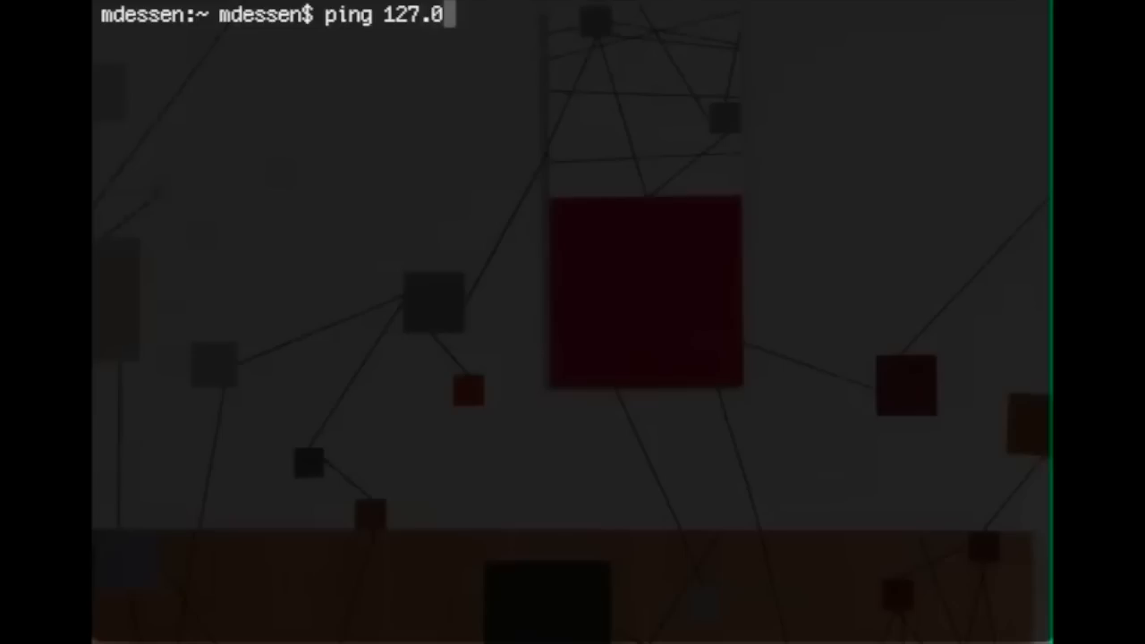
{"action": "key", "text": "Return"}
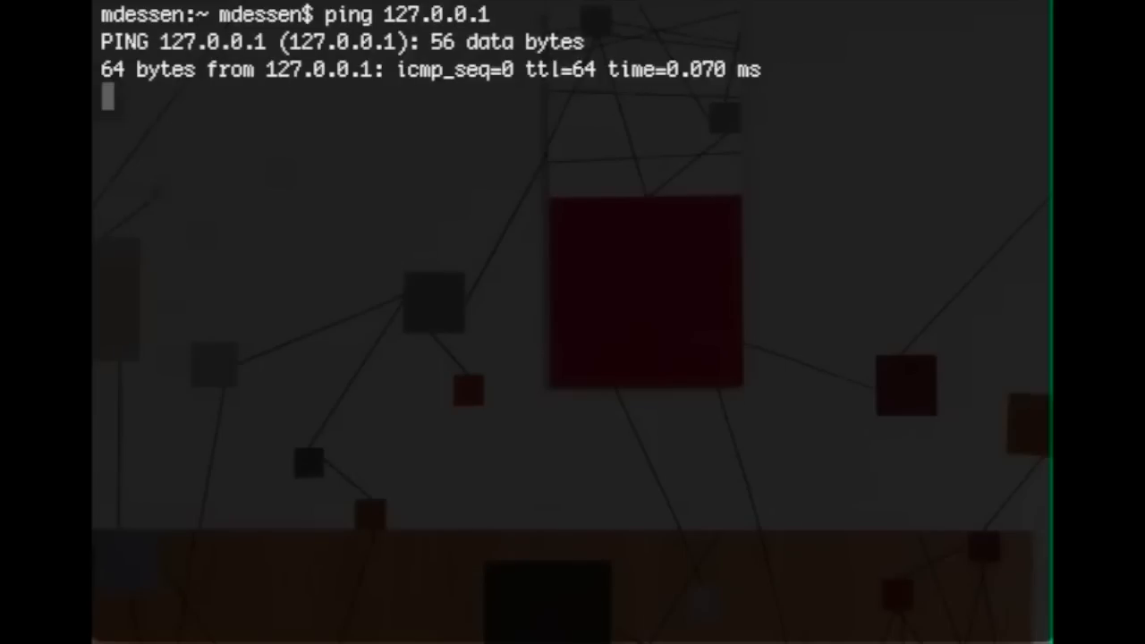